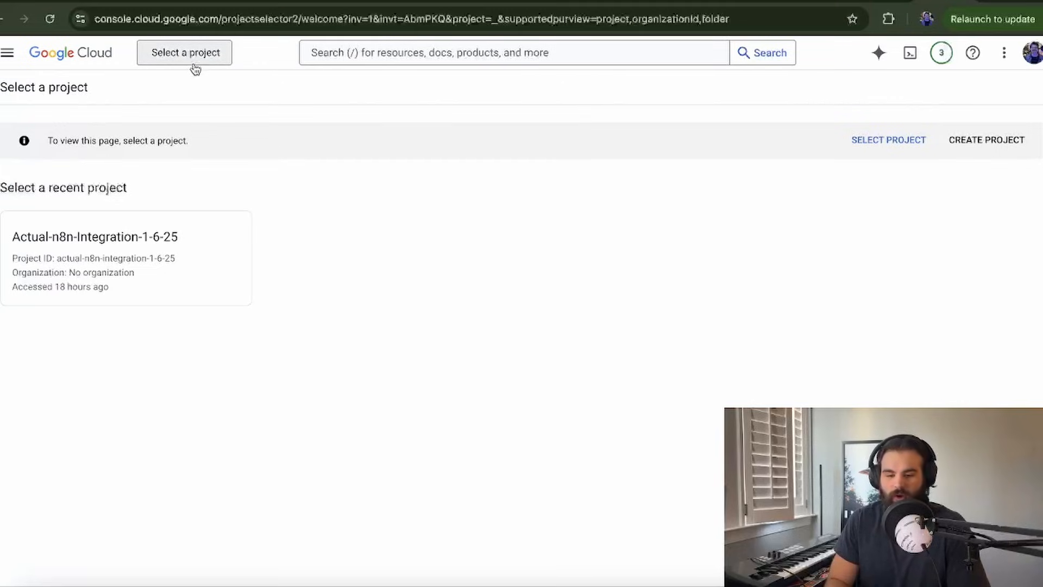
- Create a new Google Cloud project named 'n8n demo 1' from the project picker
click(184, 53)
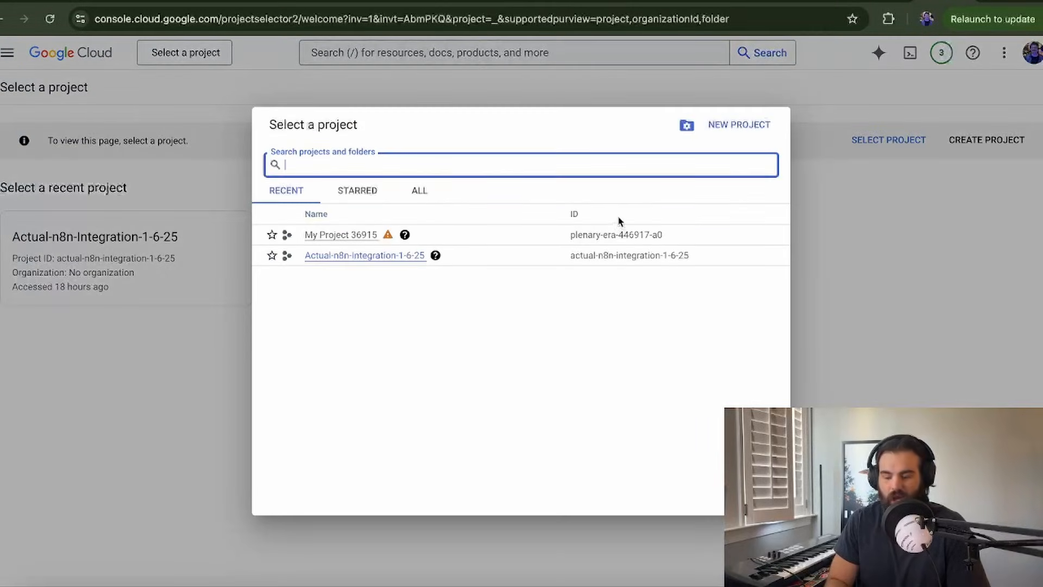
click(739, 125)
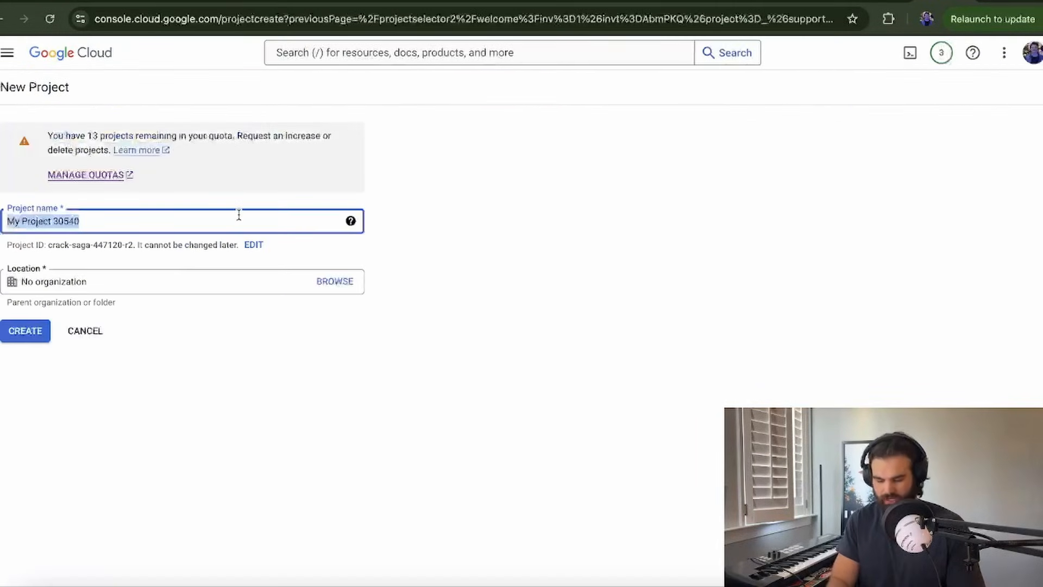
text(n8n demo 1)
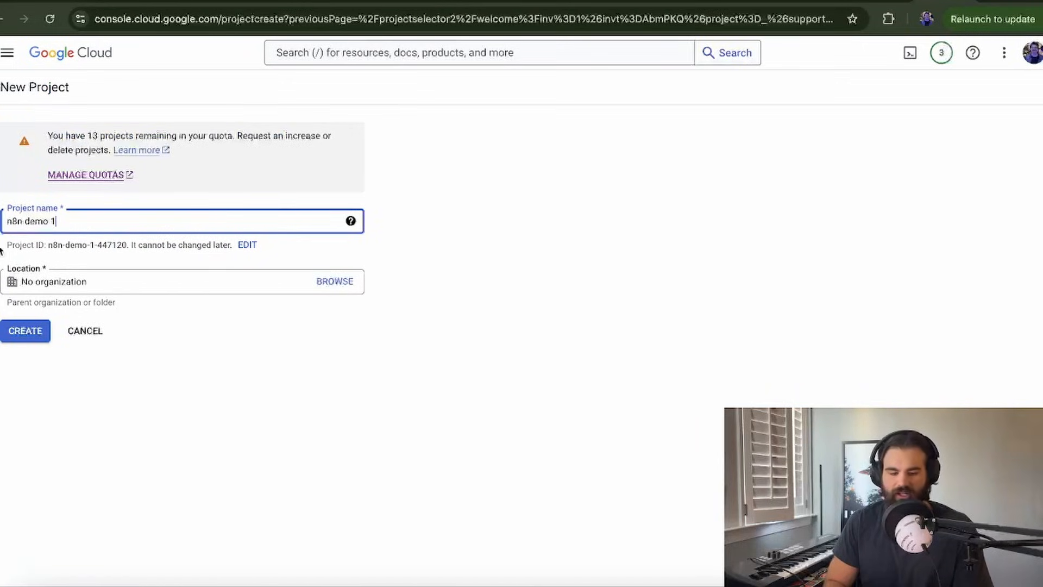
click(25, 331)
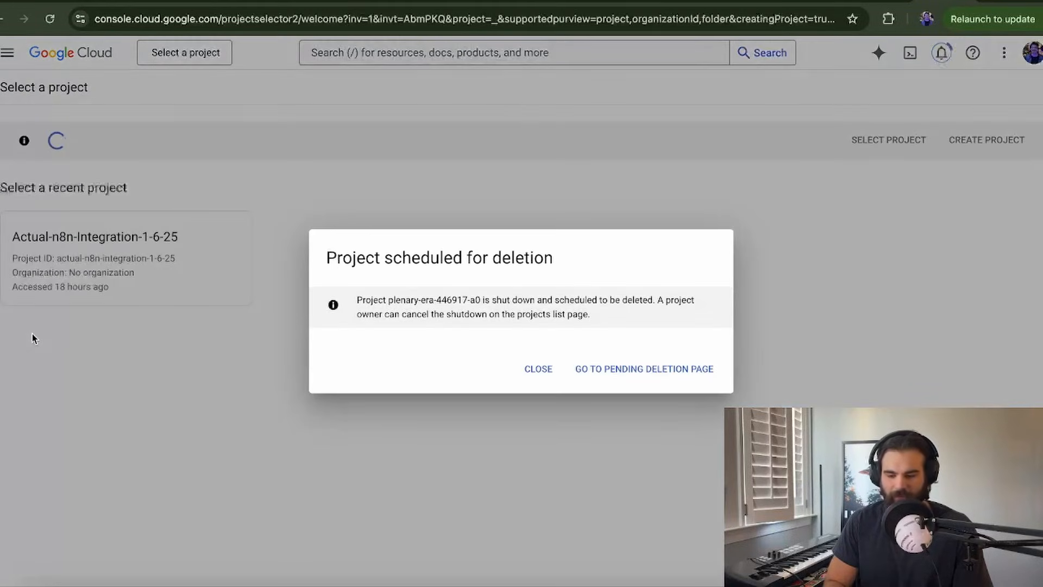
click(537, 369)
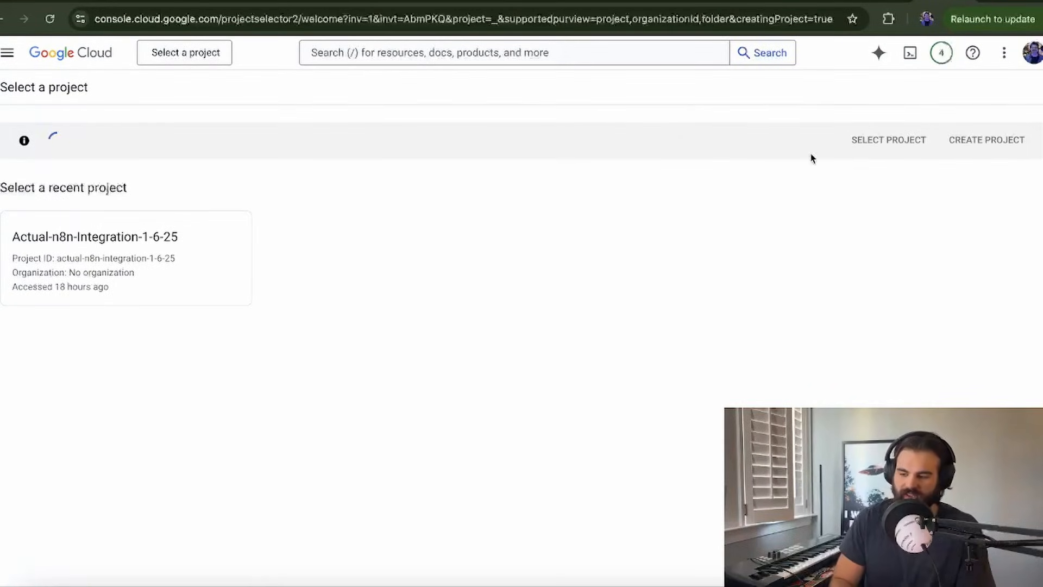
- Switch to the new n8n demo 1 project from the notifications list
click(941, 53)
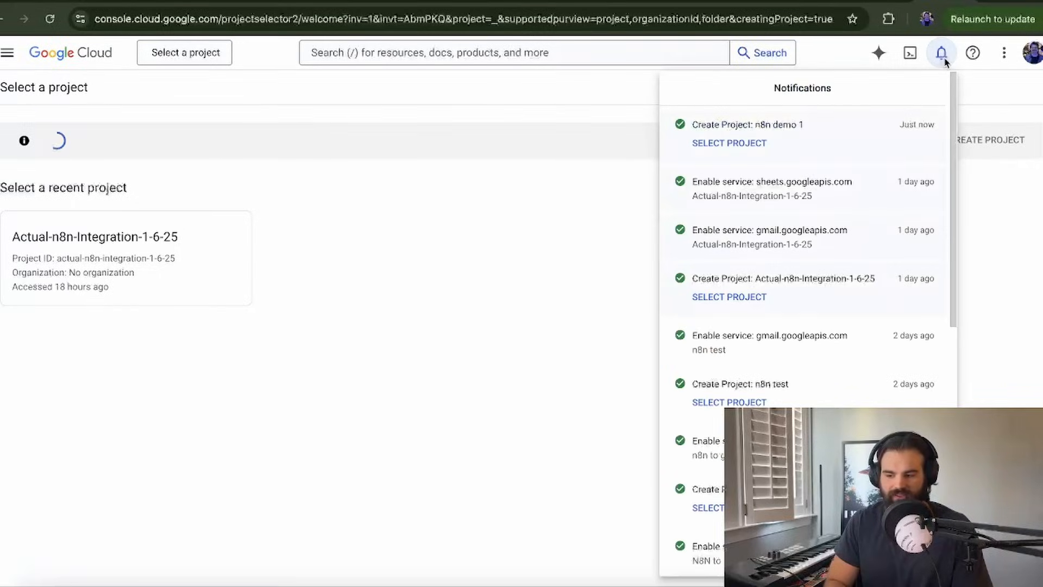
click(729, 143)
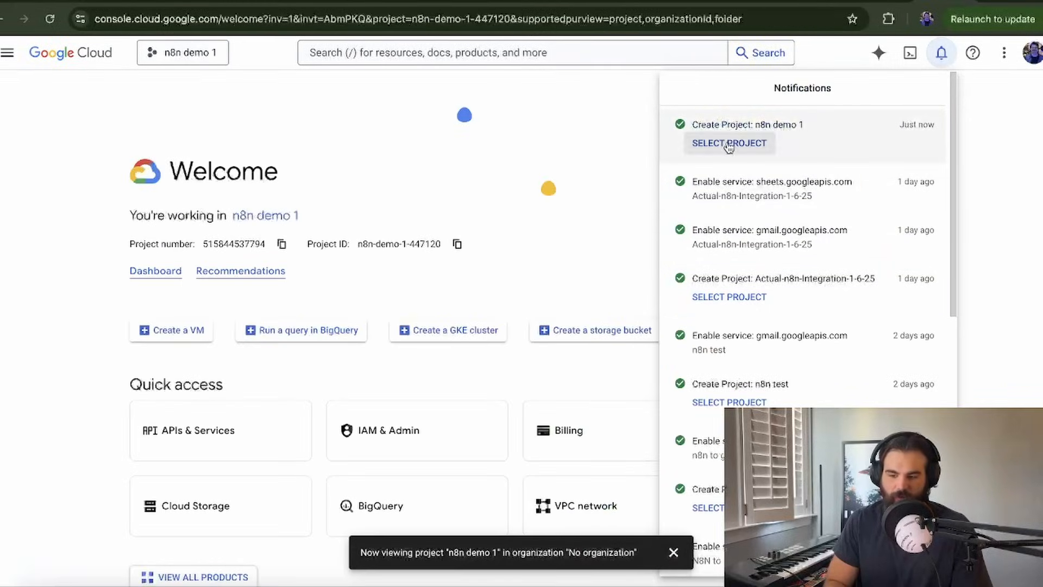
click(941, 53)
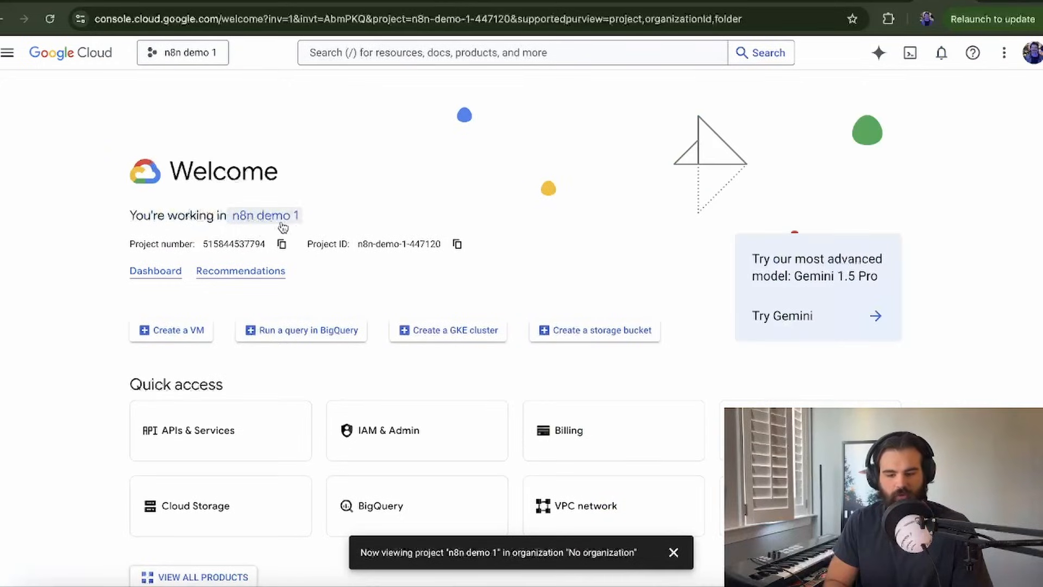
mouse_move(8, 52)
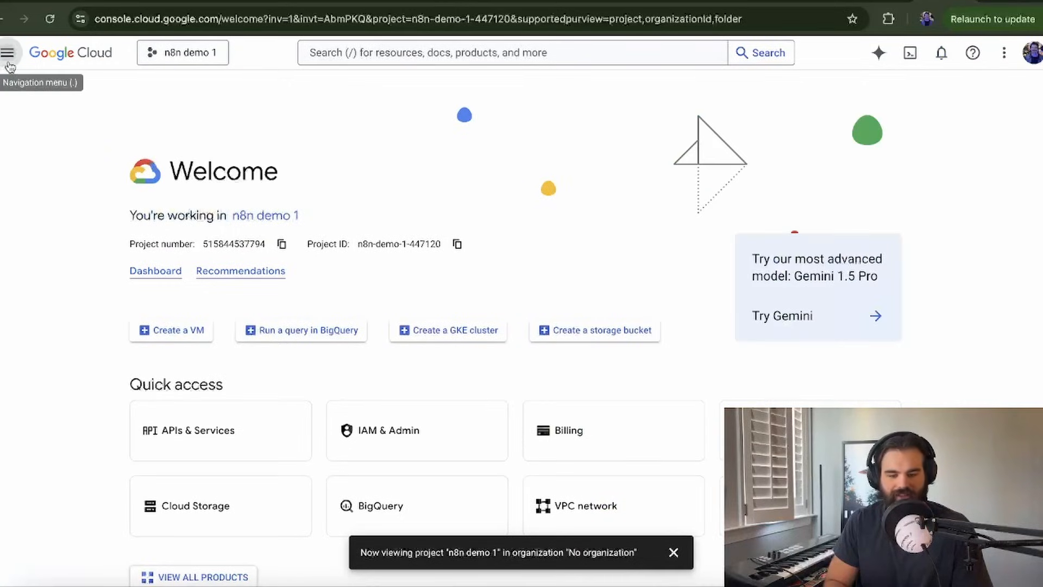
- Start an External user-type app registration on the OAuth consent screen
click(8, 52)
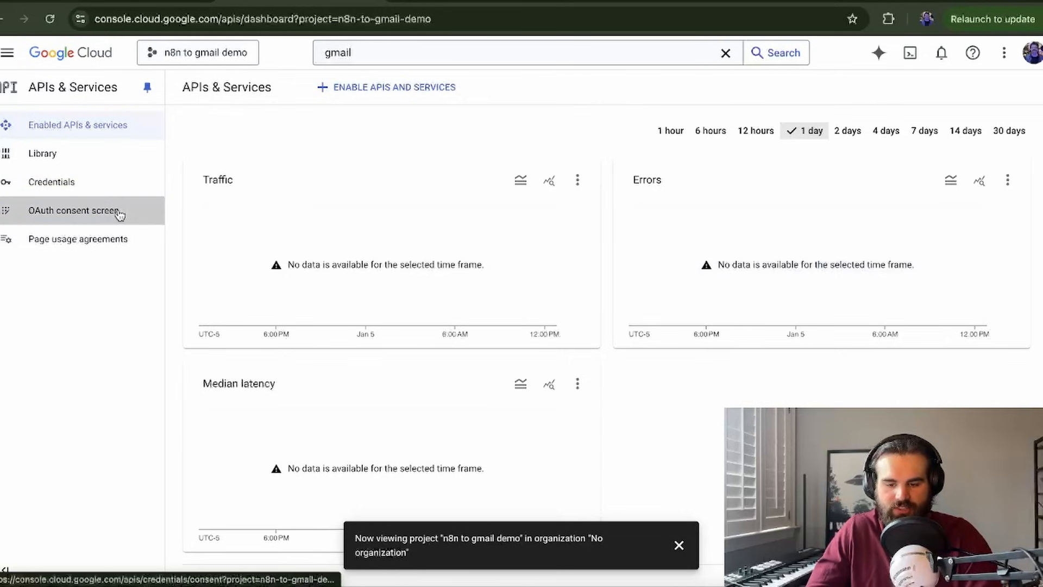
click(75, 210)
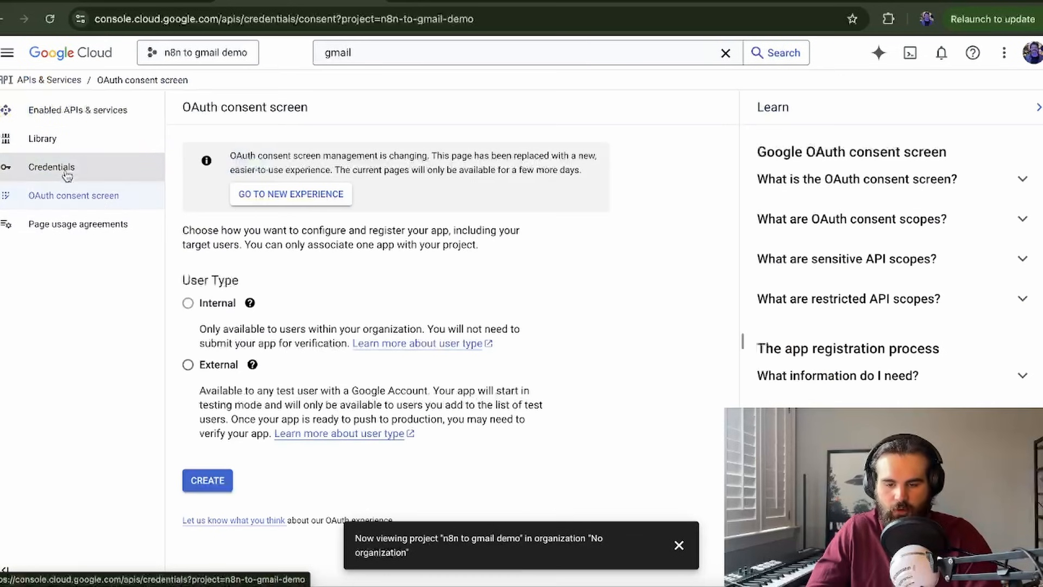
mouse_move(265, 293)
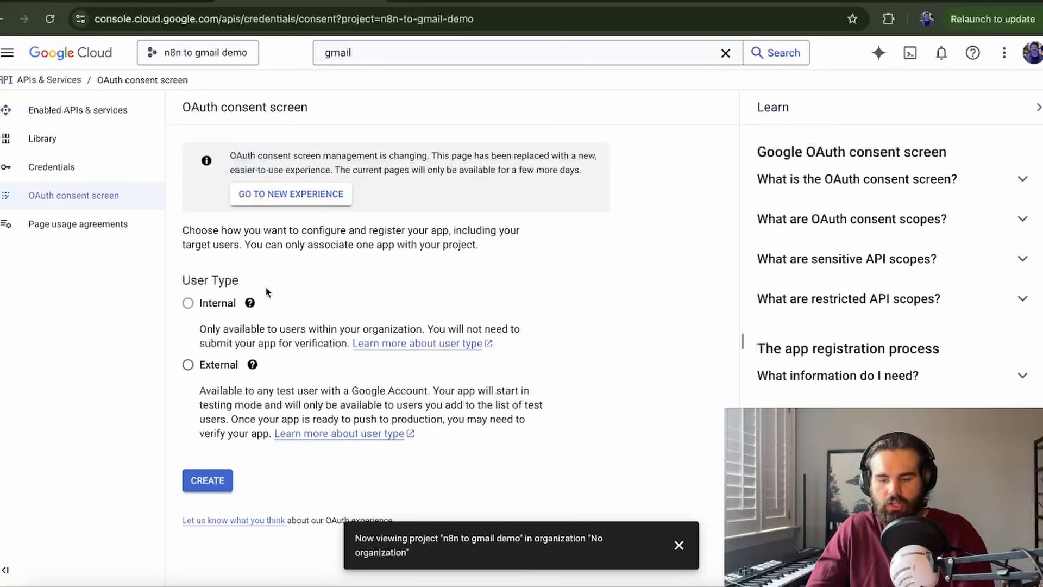
mouse_move(320, 268)
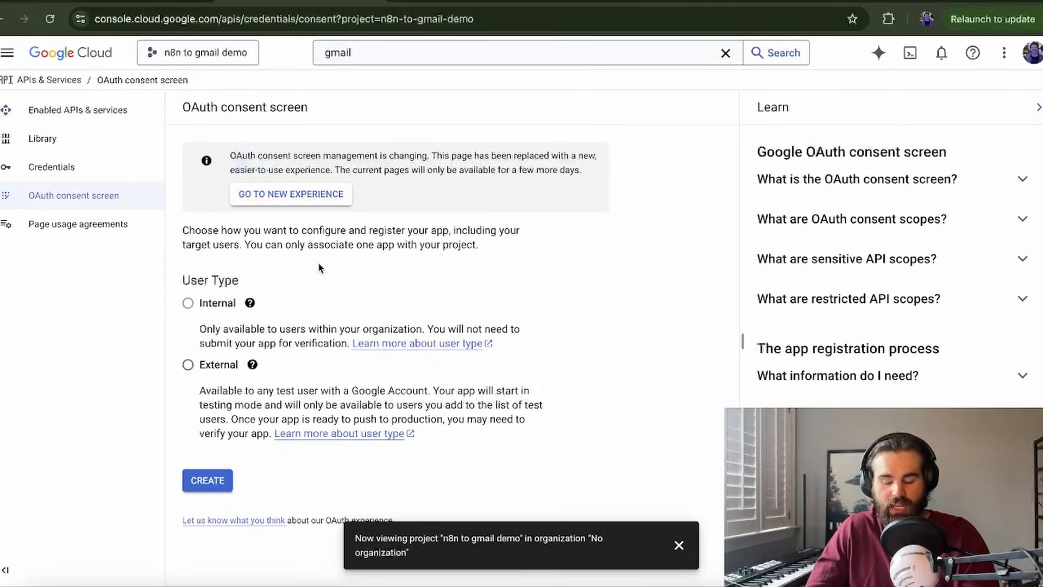
click(188, 364)
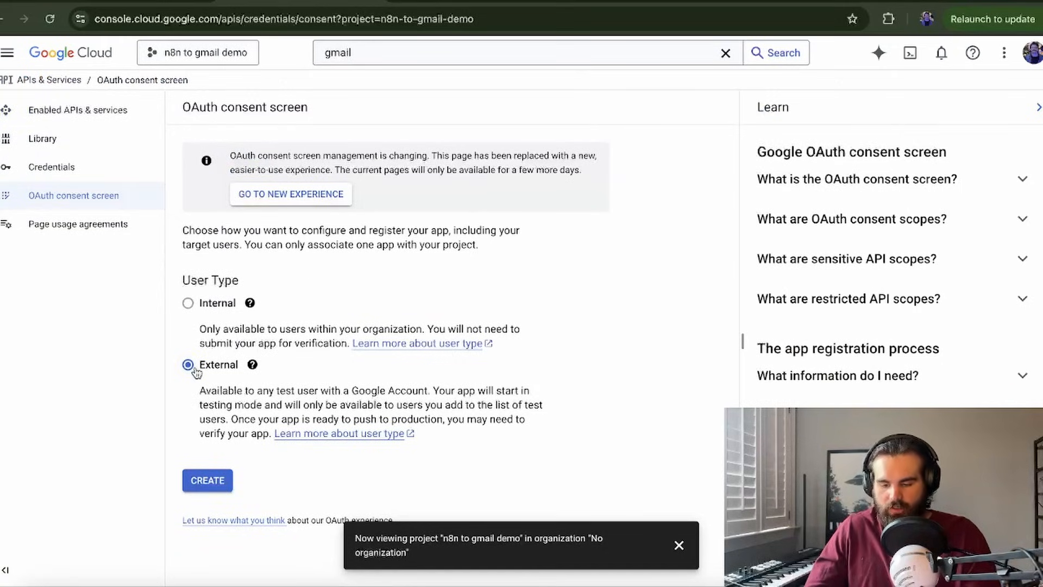
click(207, 479)
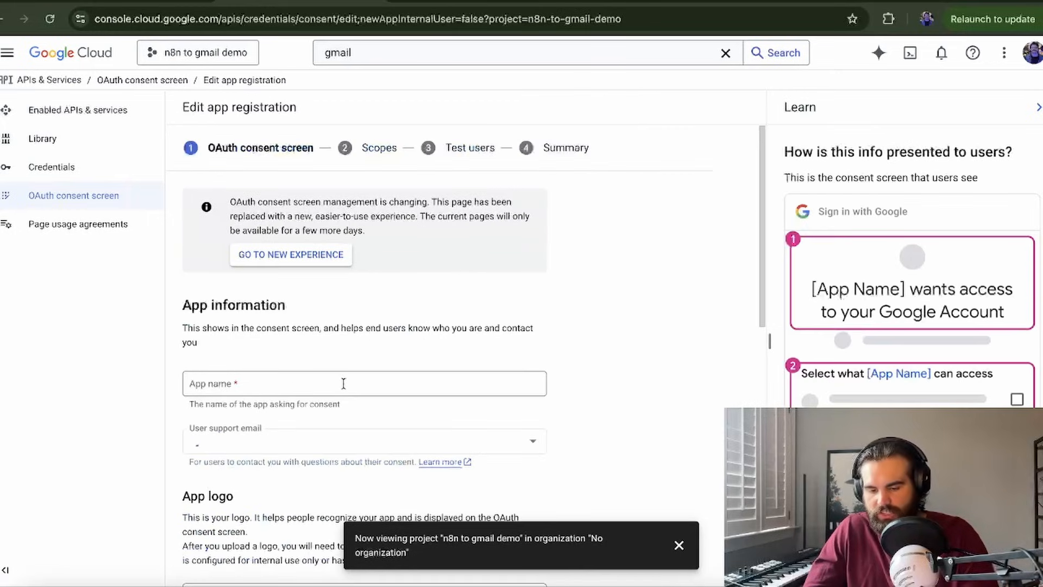
- Name the app 'n8n to gmail demo' and add an authorized domain entry
click(364, 383)
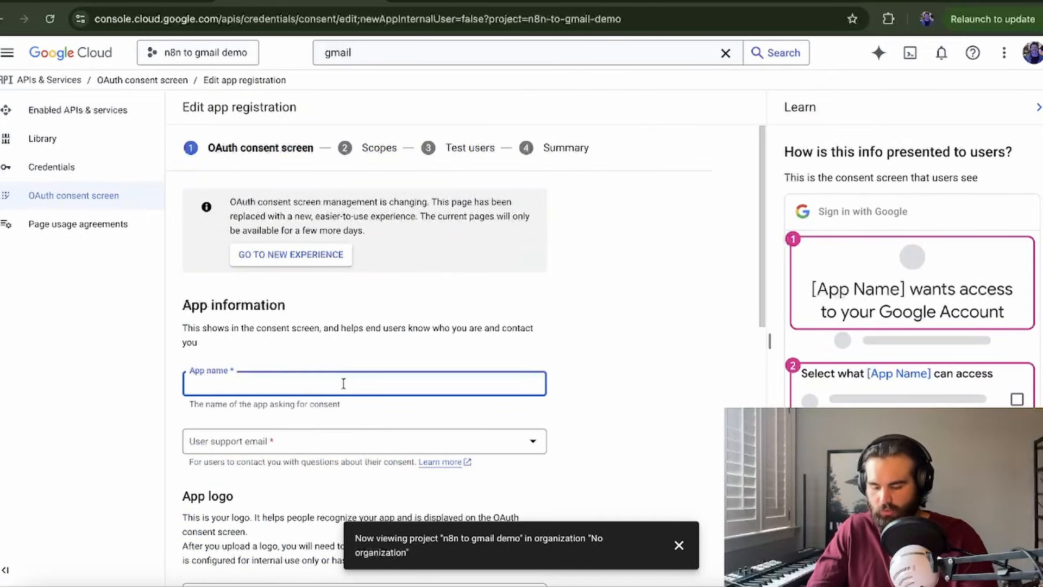
text(n8n to)
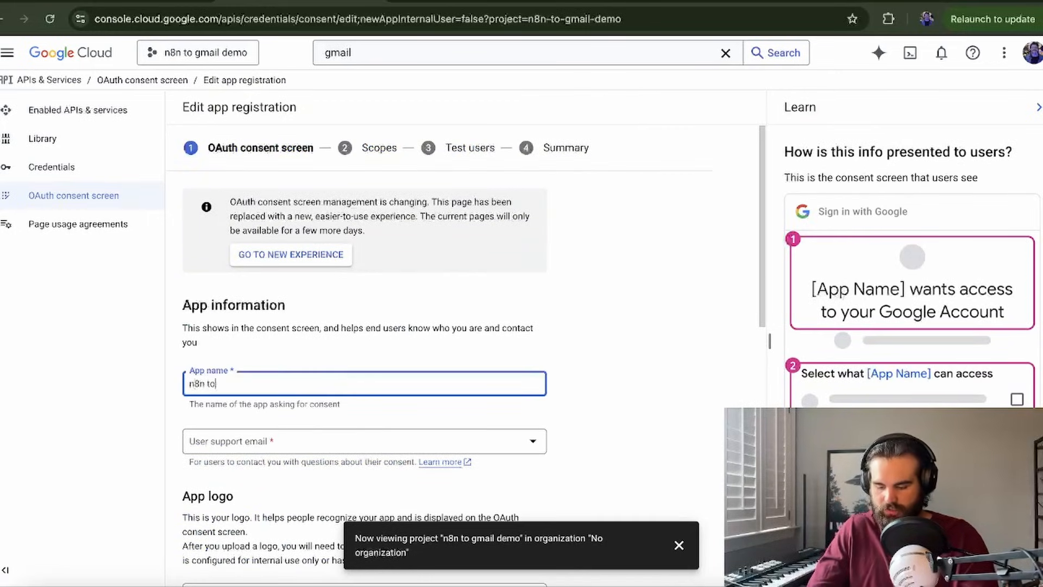
text(gmail demo)
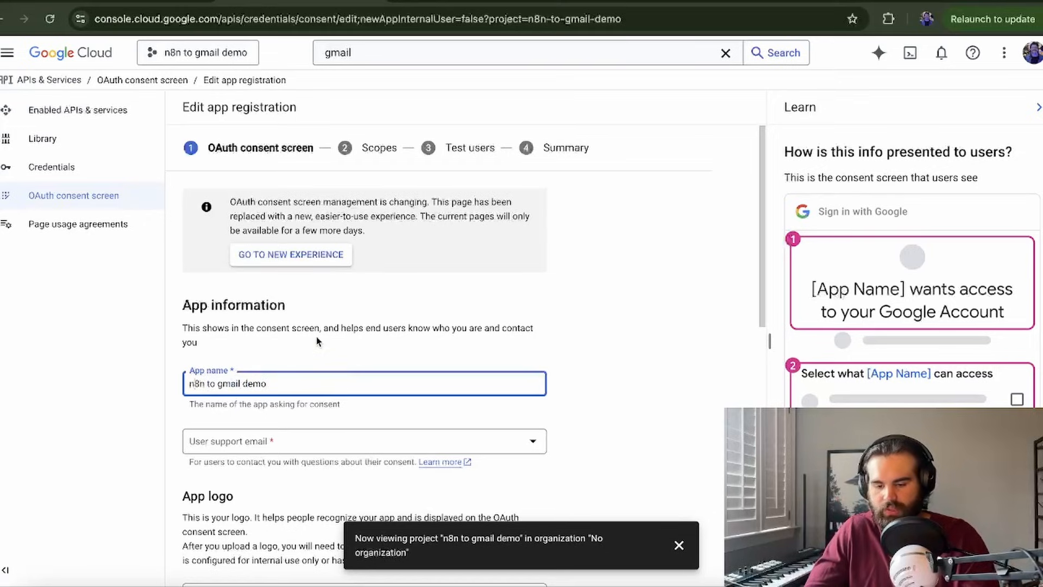
click(364, 441)
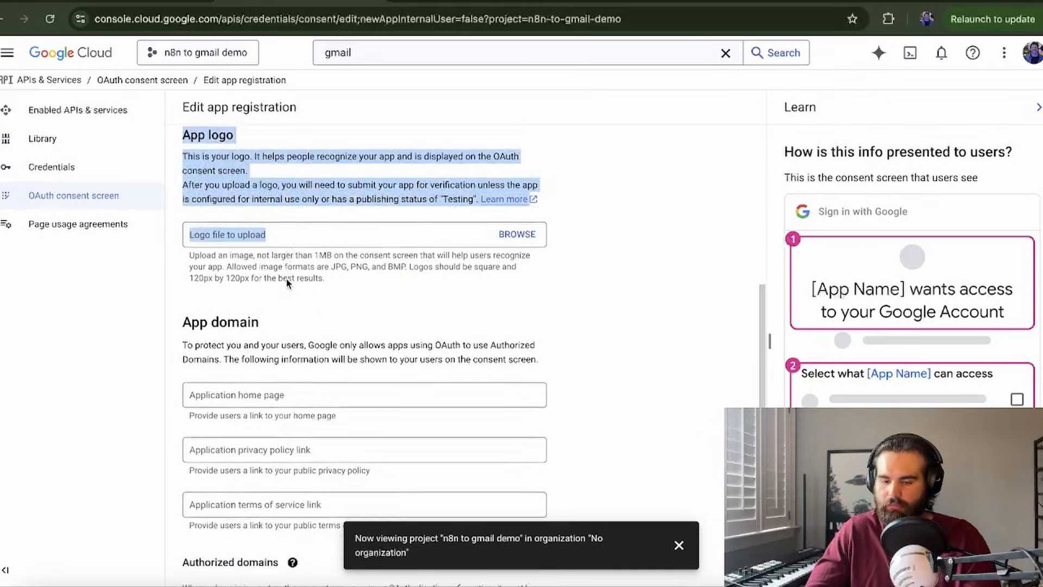
scroll(down, 3)
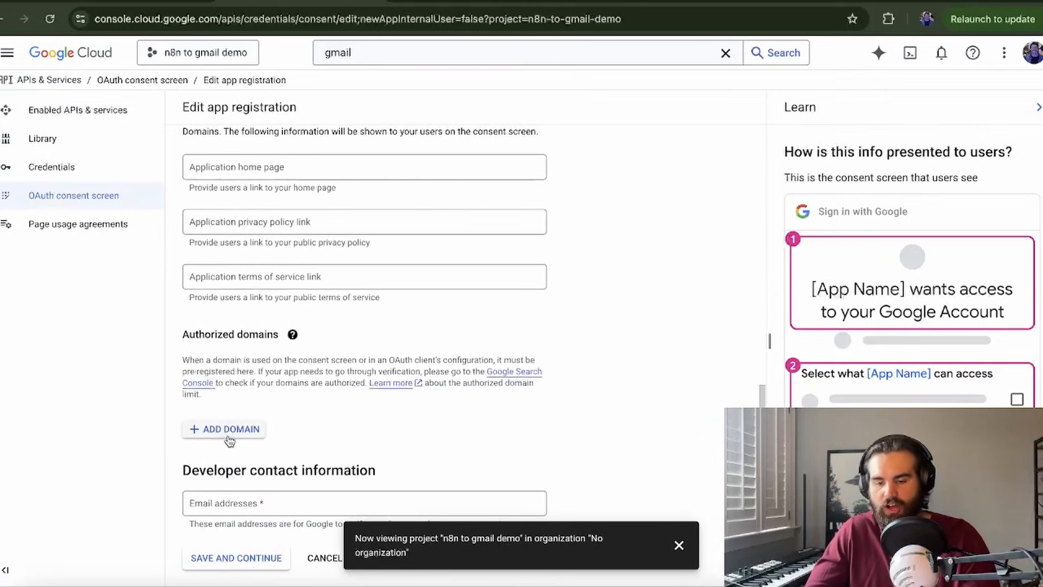
click(224, 429)
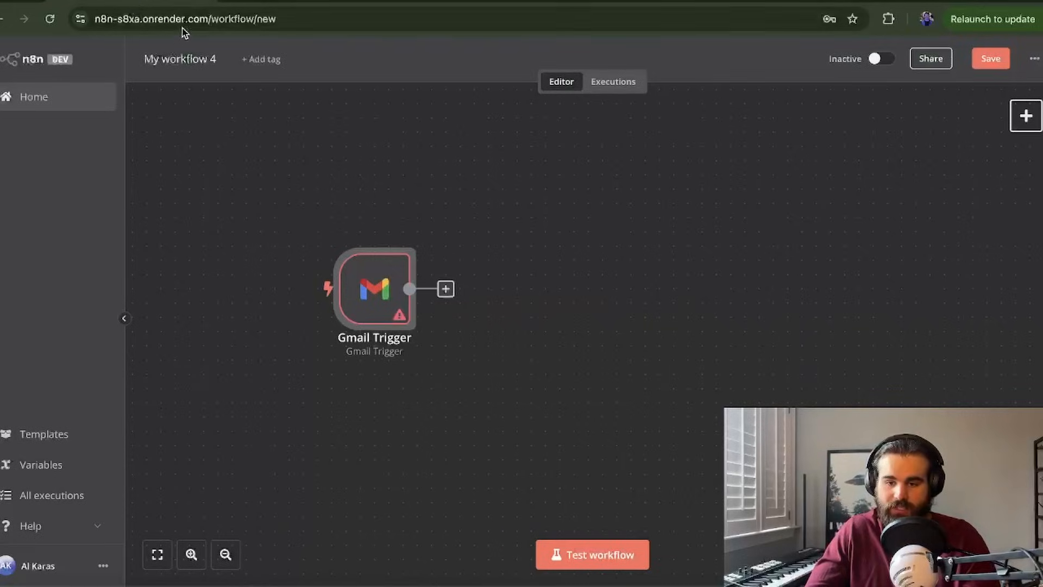
click(184, 18)
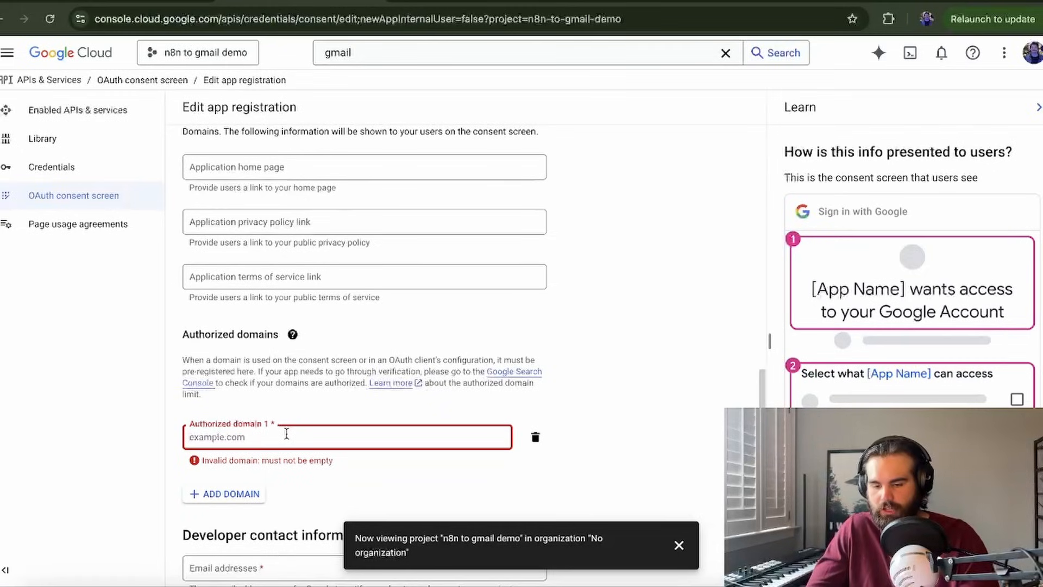
text(render.com)
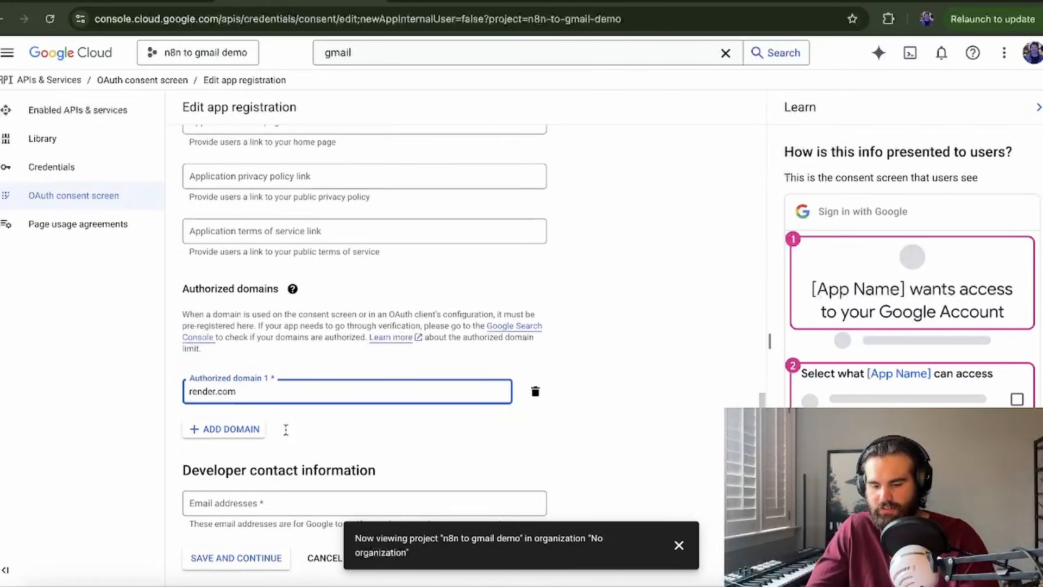
click(364, 502)
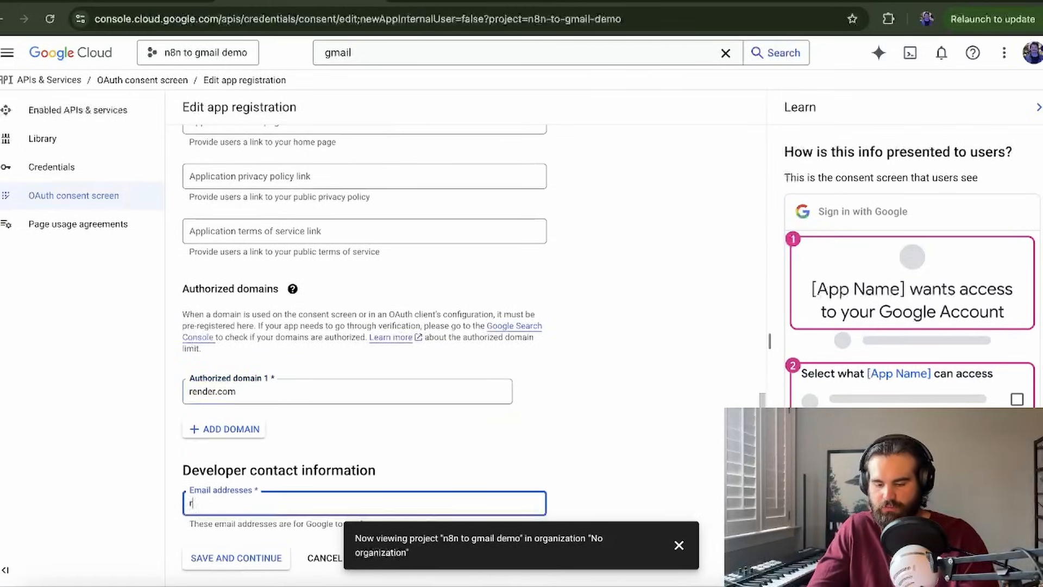
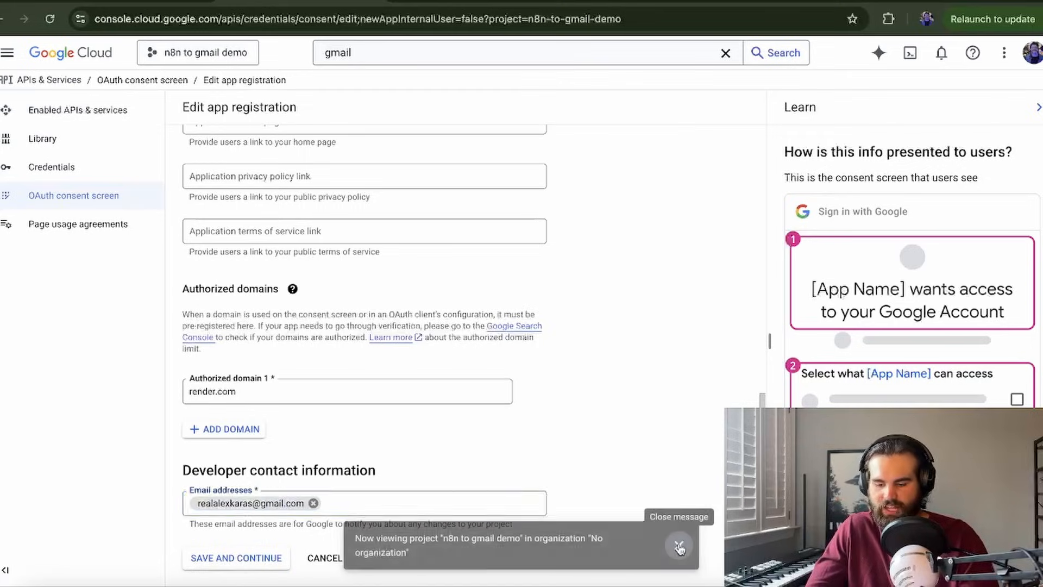
click(235, 557)
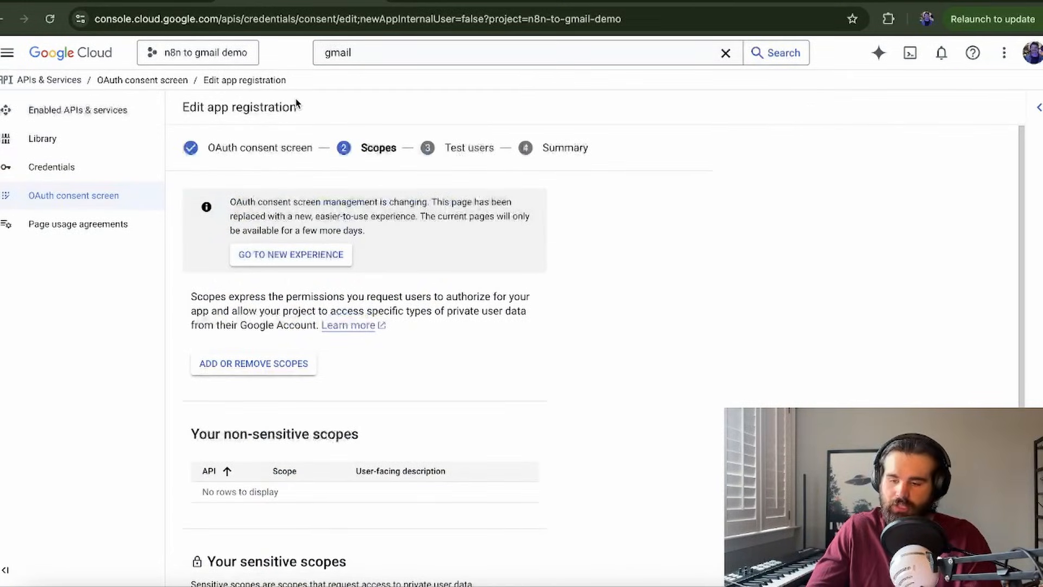
- Search for gmail and open the Gmail API product page
click(525, 53)
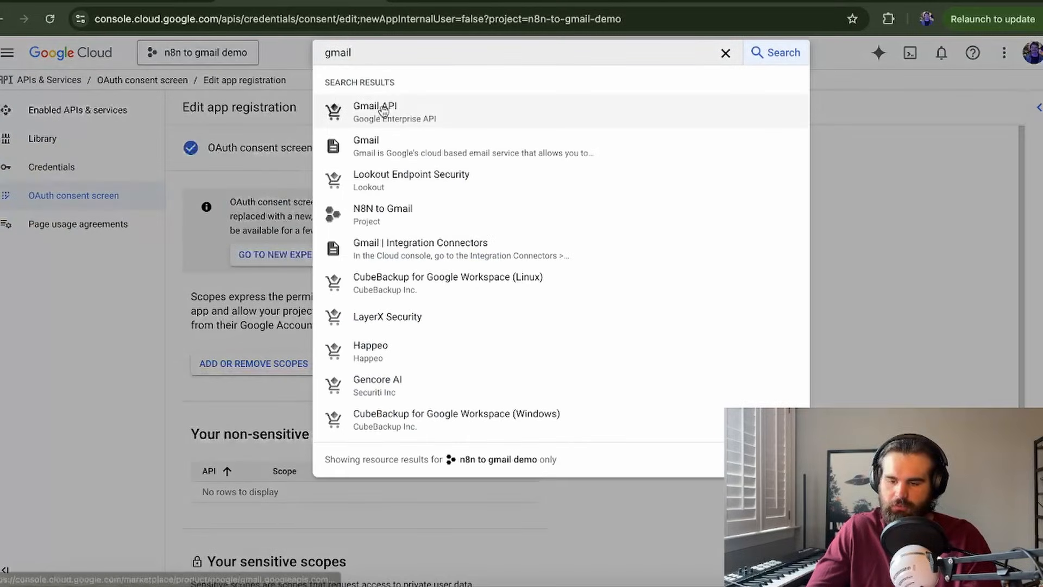
click(374, 111)
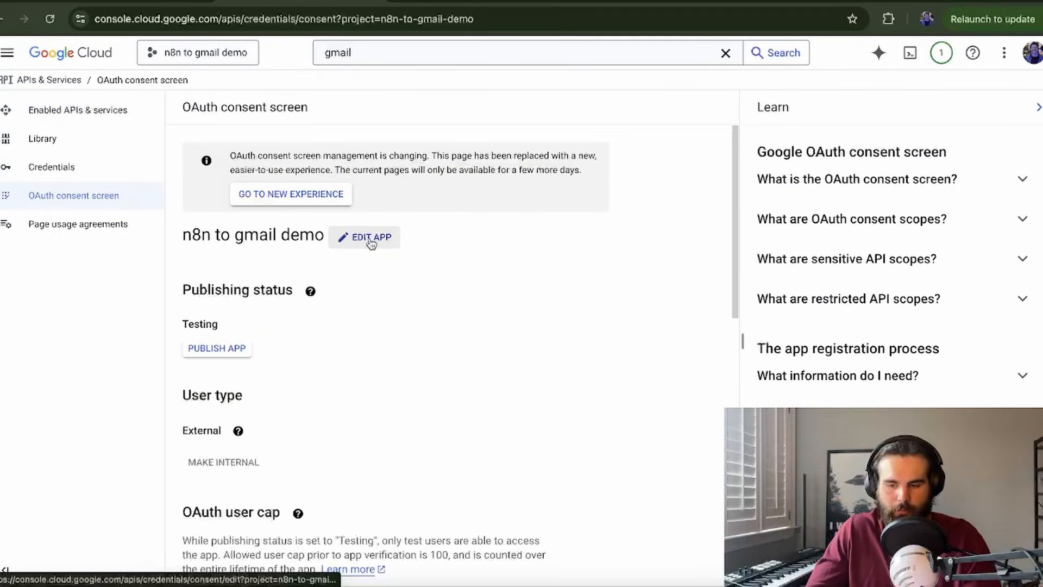
- Reopen the app for editing and filter the add-scopes list to the Gmail API
click(364, 237)
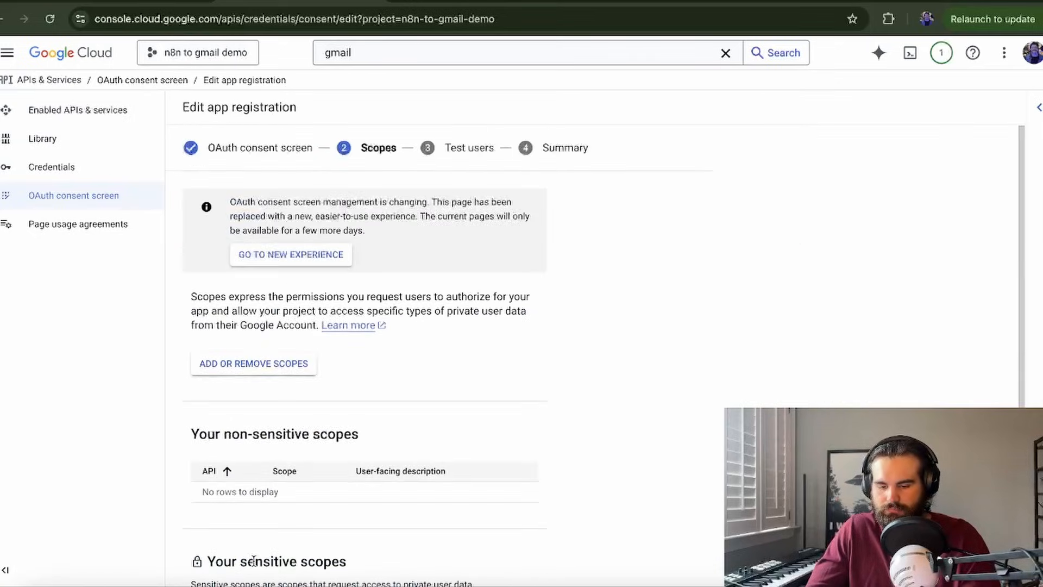
scroll(down, 3)
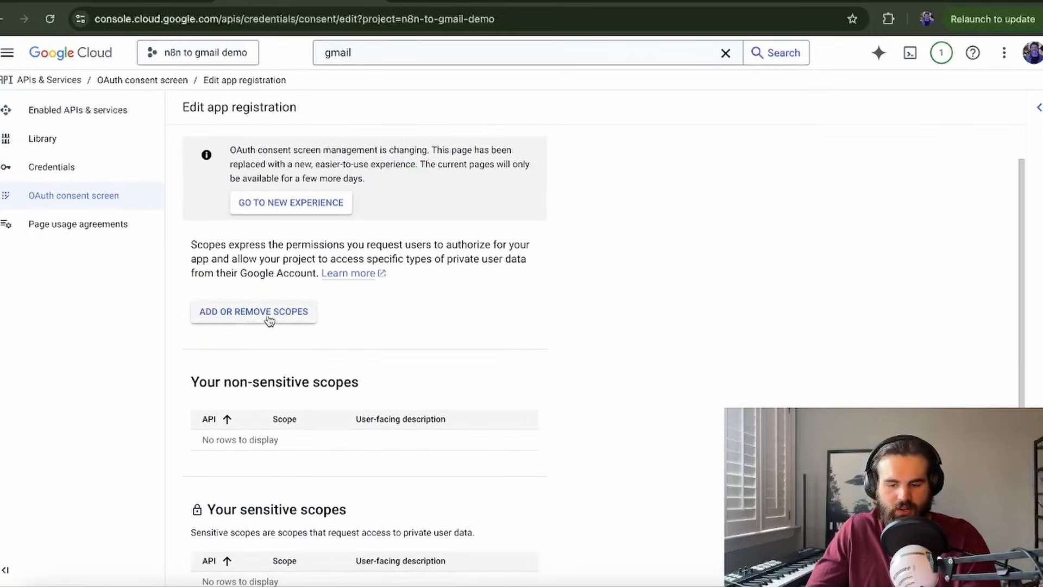
click(253, 312)
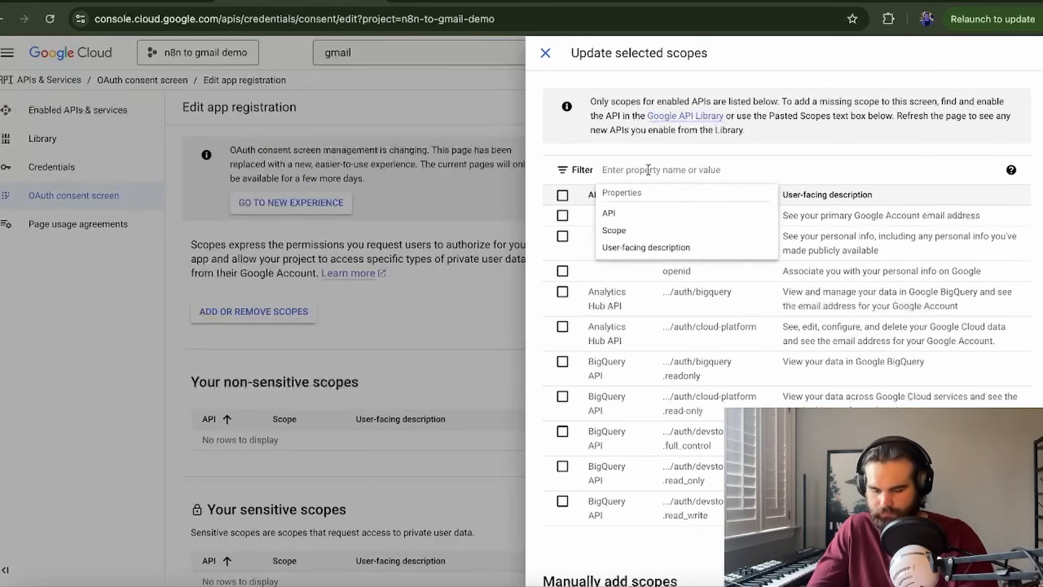
text(gmail)
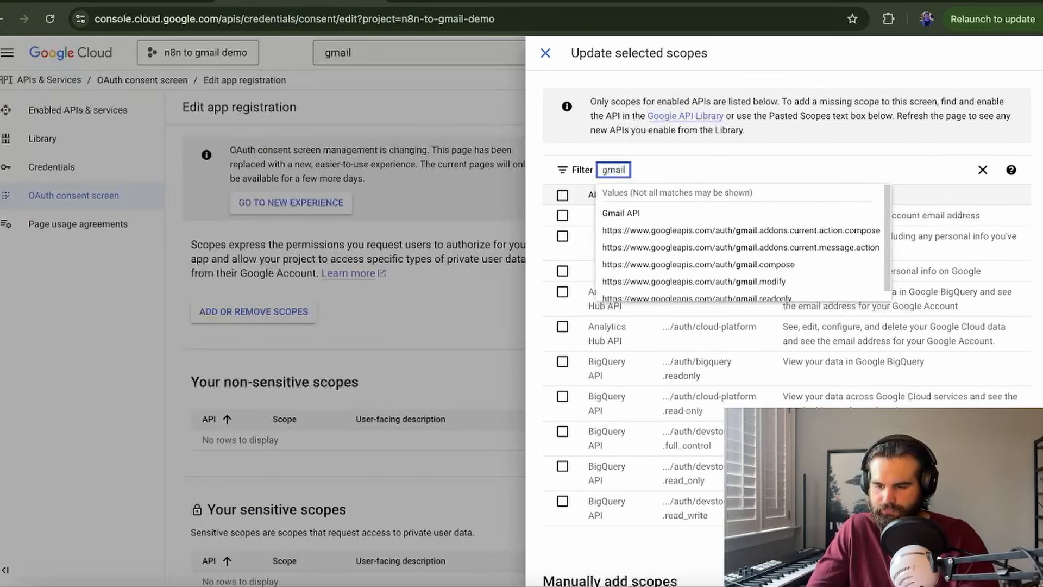
click(620, 213)
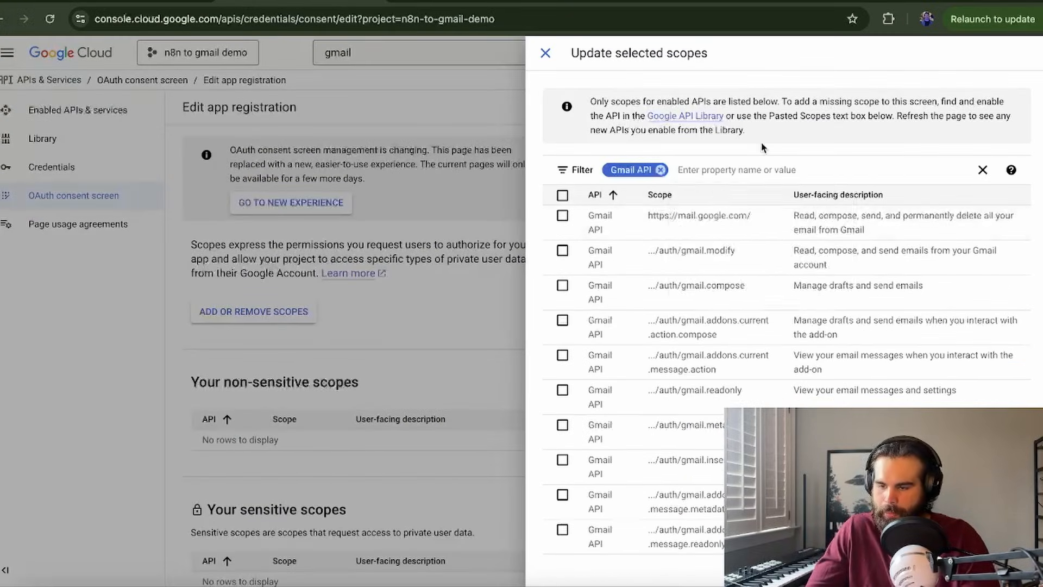
scroll(down, 3)
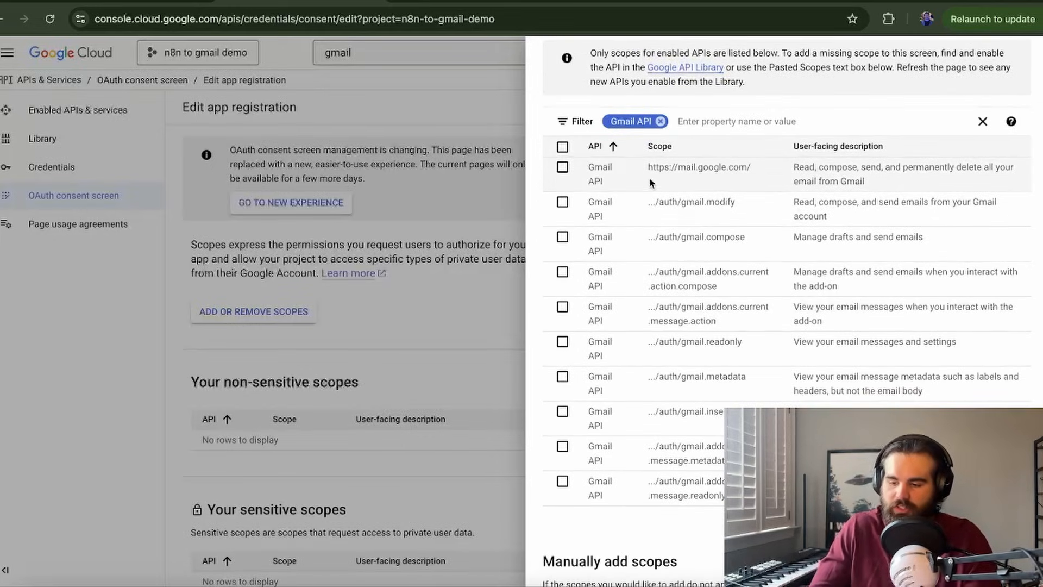
mouse_move(613, 244)
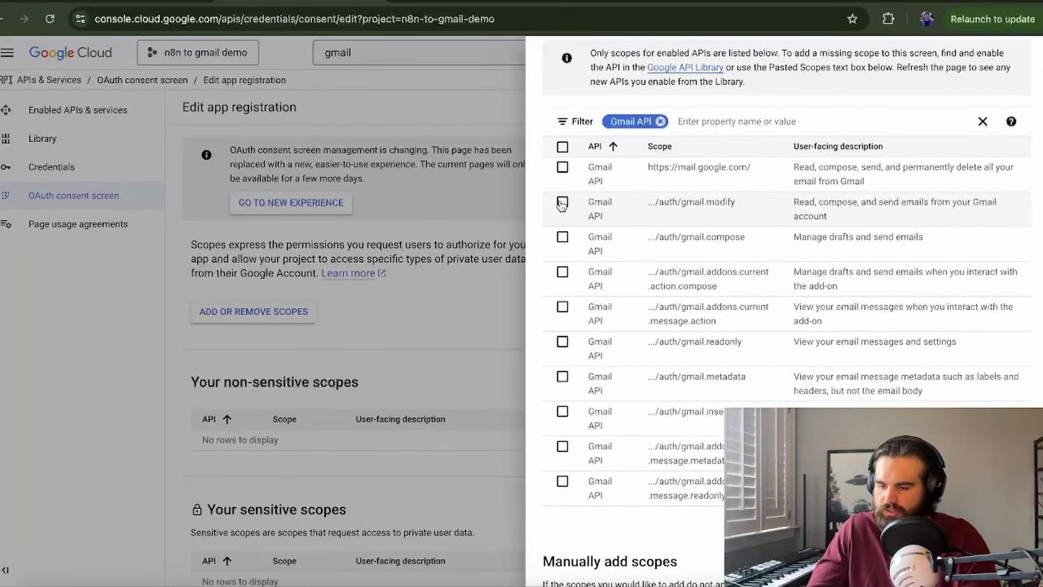
- Tick the Gmail scopes: modify, compose, add-on compose and action, readonly, metadata and remaining add-on scopes
click(563, 237)
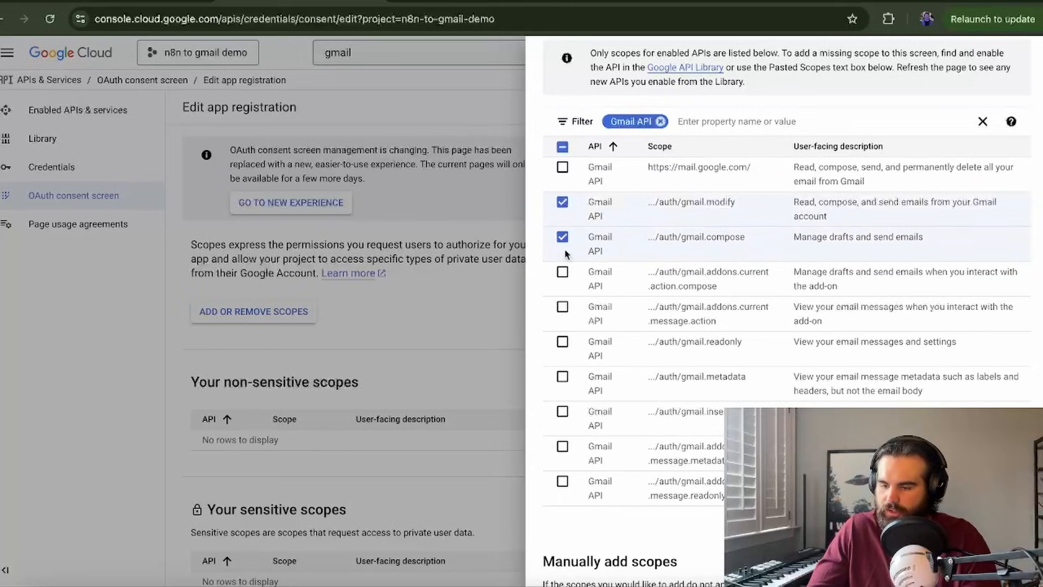
click(563, 271)
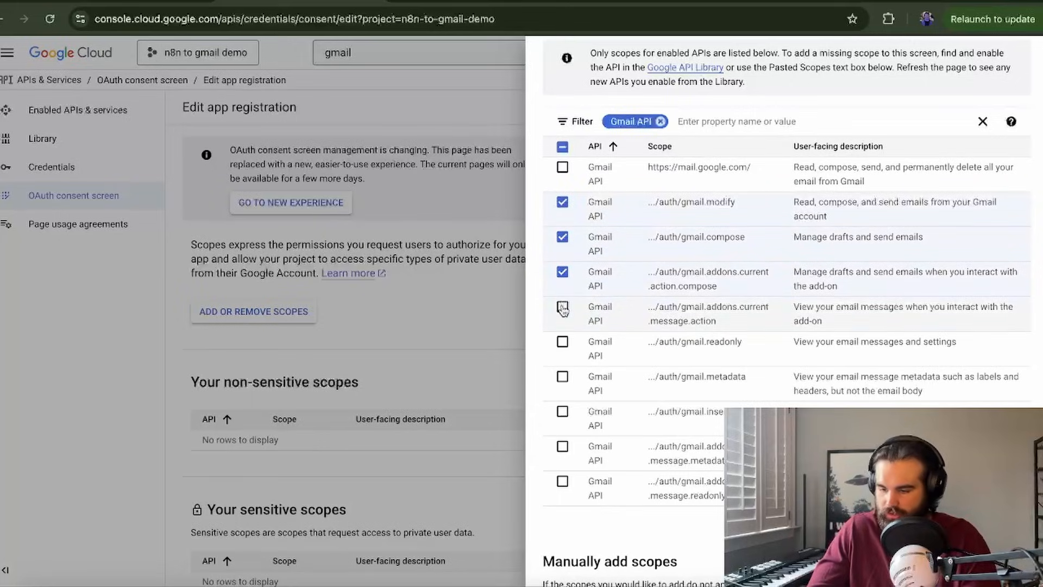
click(562, 306)
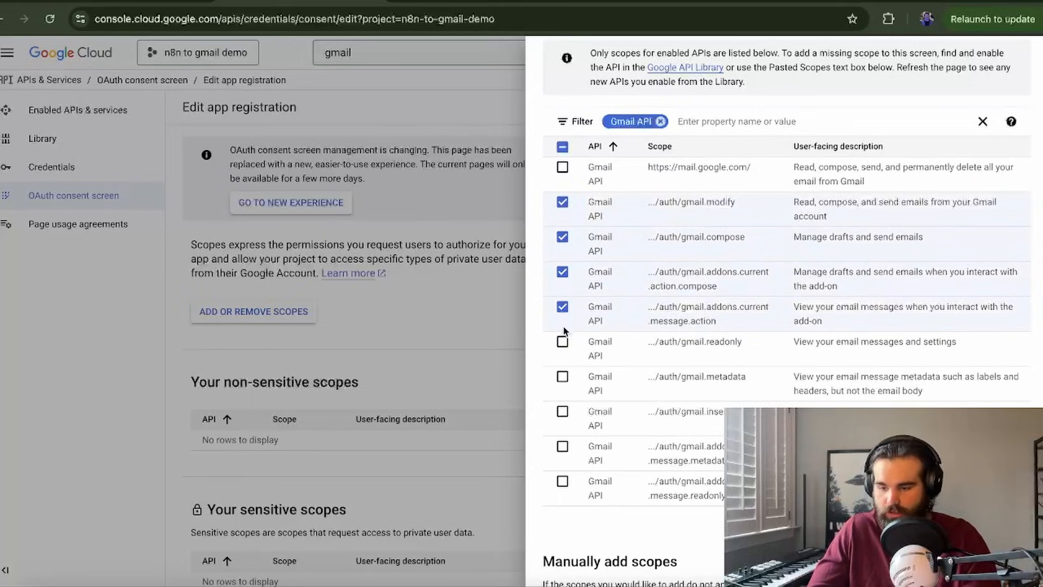
click(562, 341)
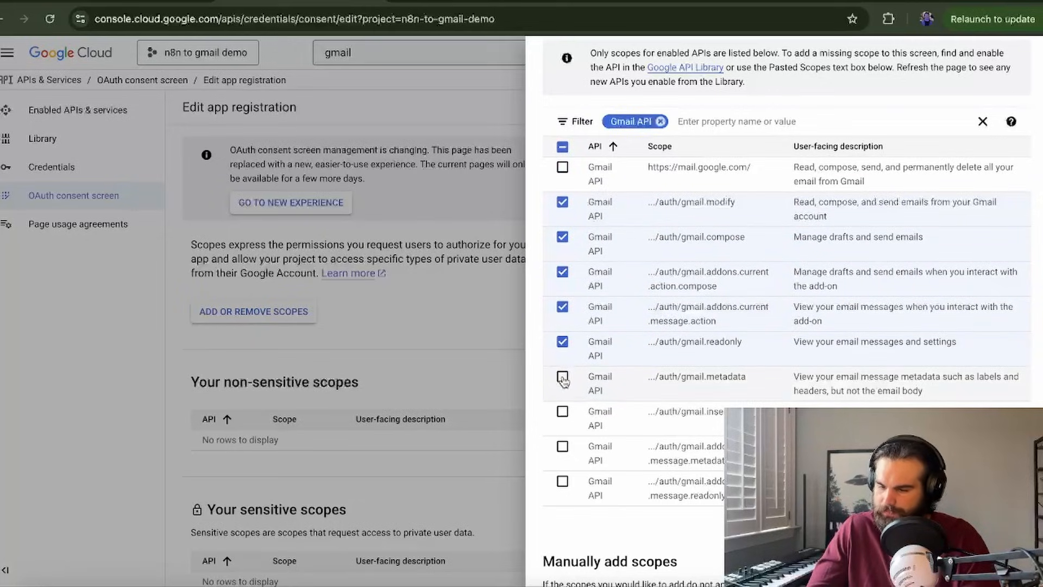
click(562, 376)
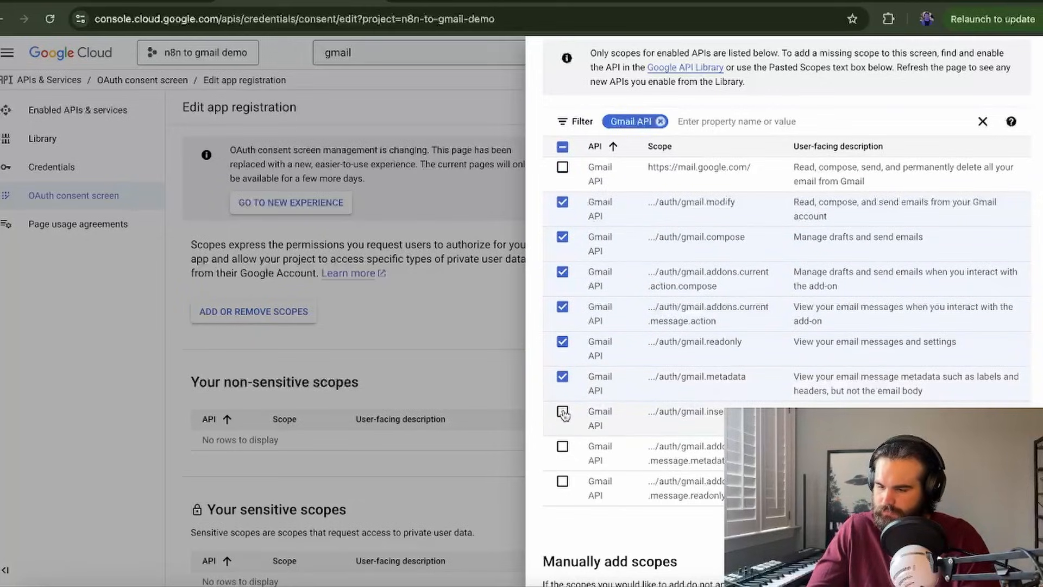
click(562, 412)
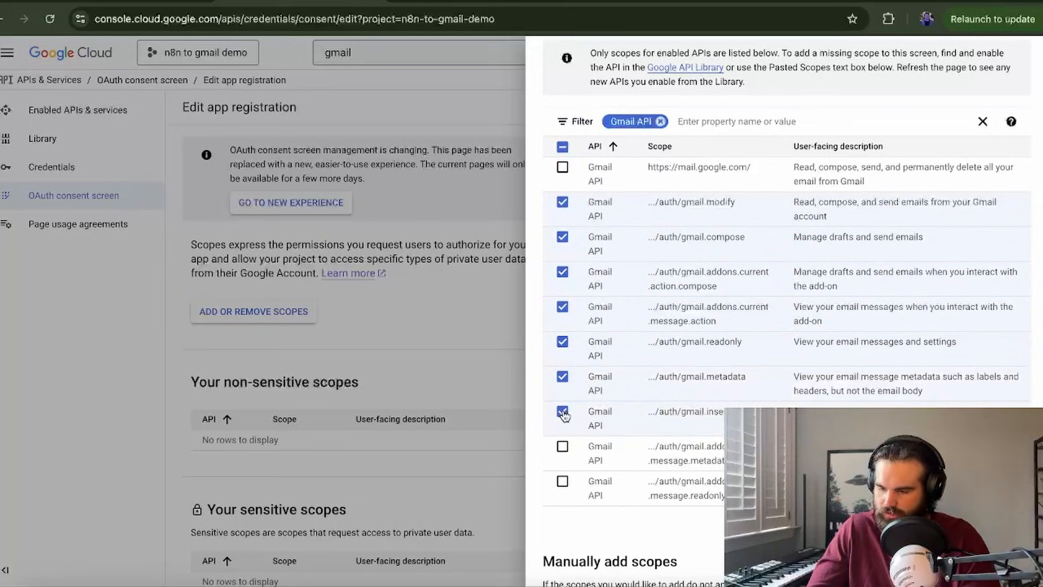
click(563, 445)
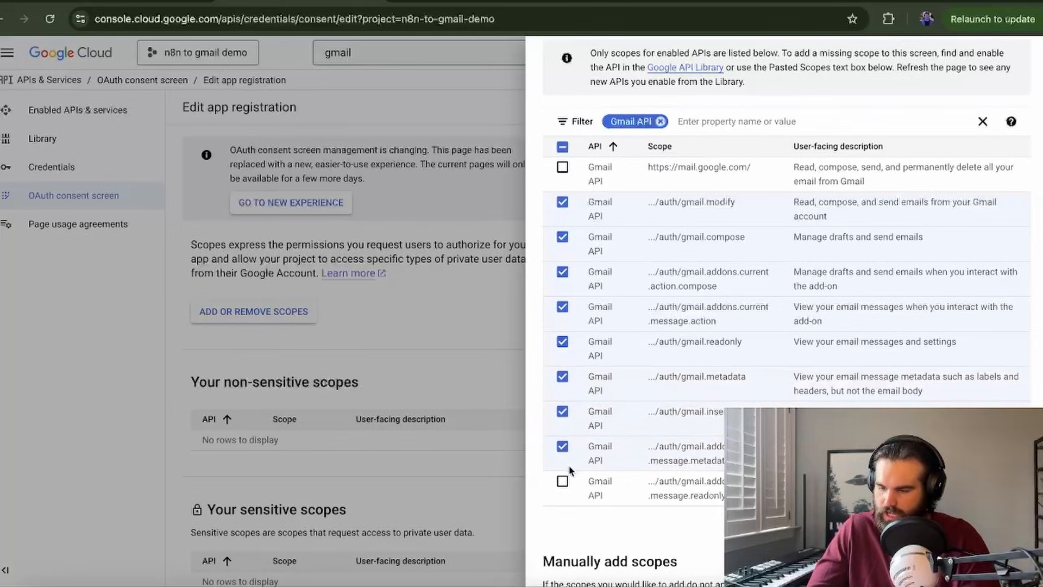
click(563, 481)
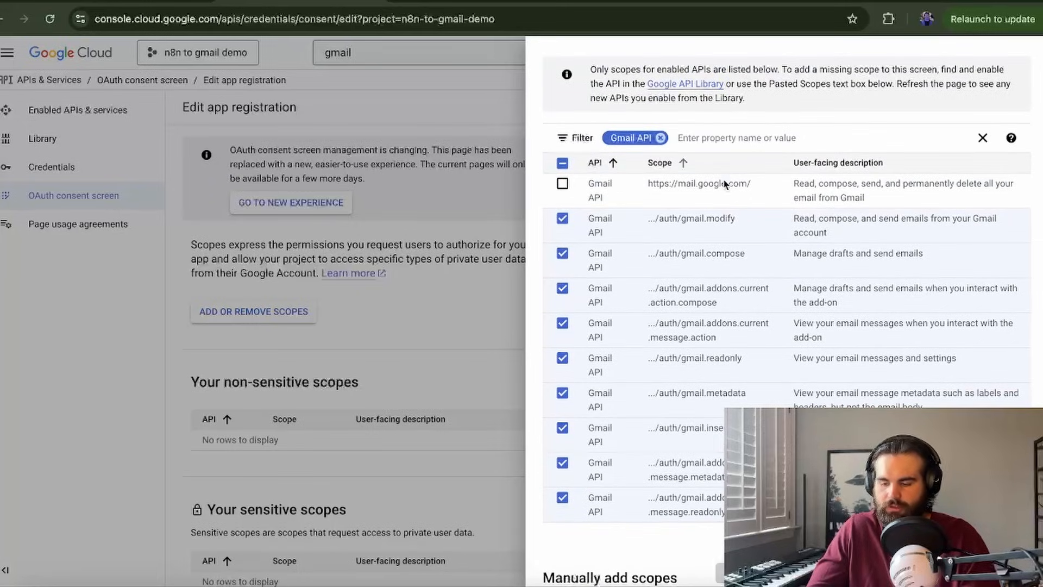
scroll(down, 3)
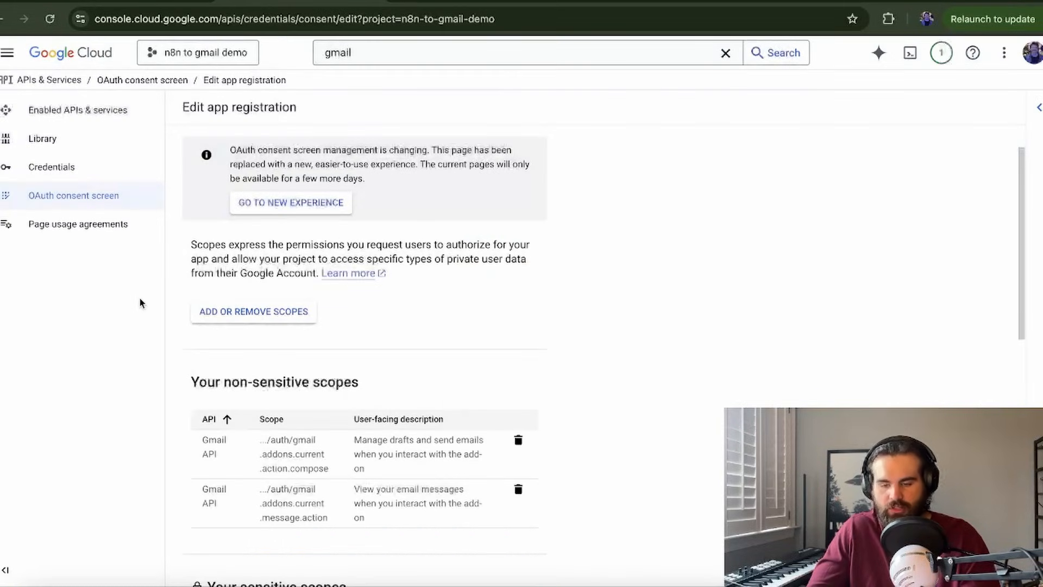
scroll(down, 3)
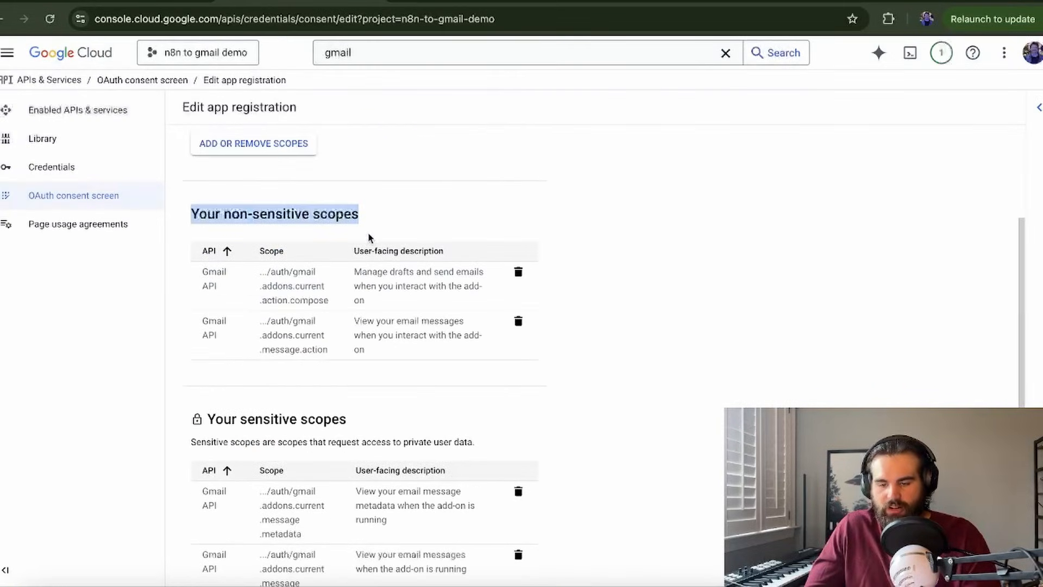
scroll(down, 3)
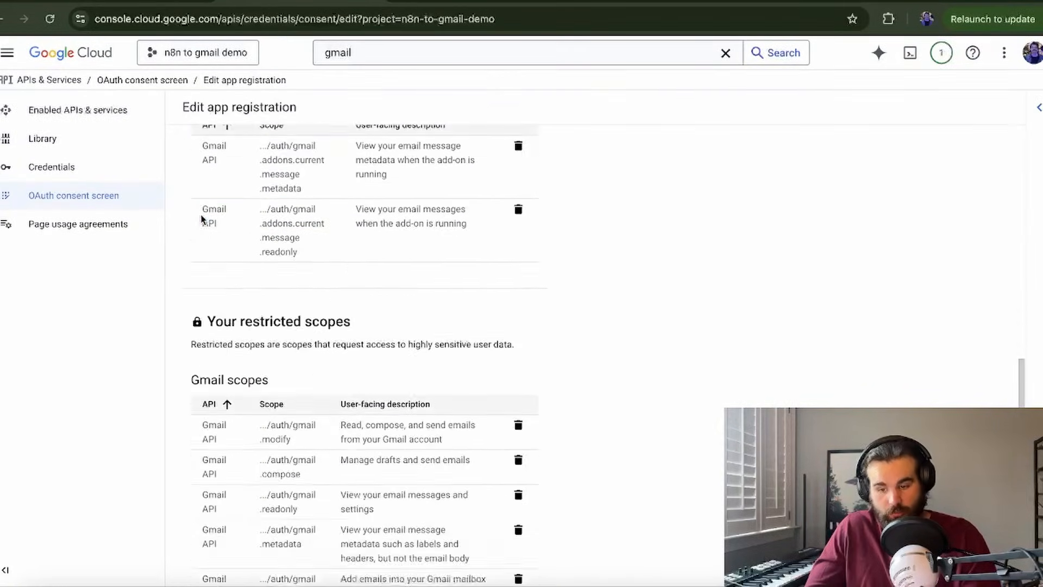
scroll(down, 3)
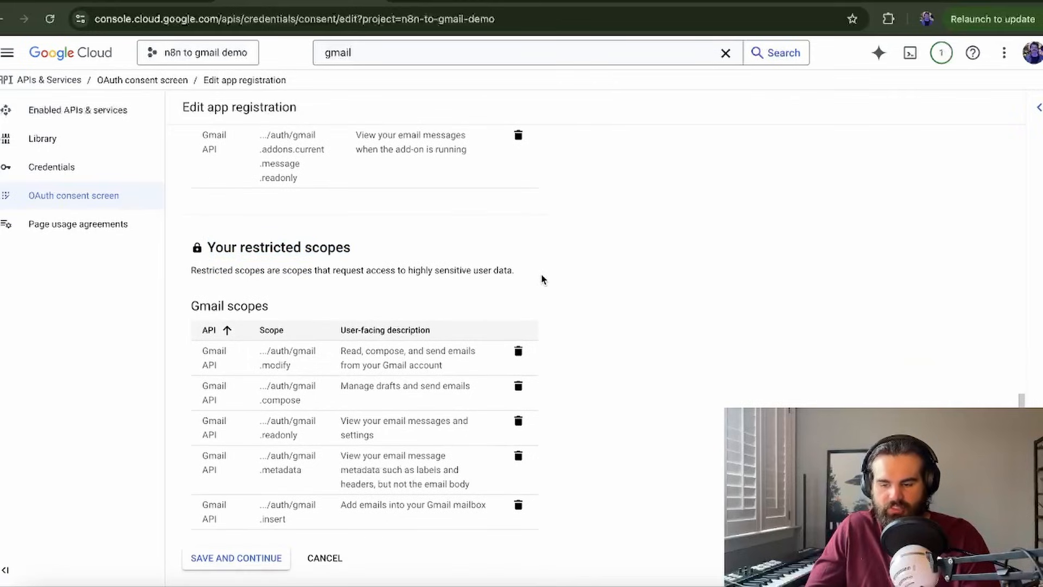
drag(407, 270, 513, 270)
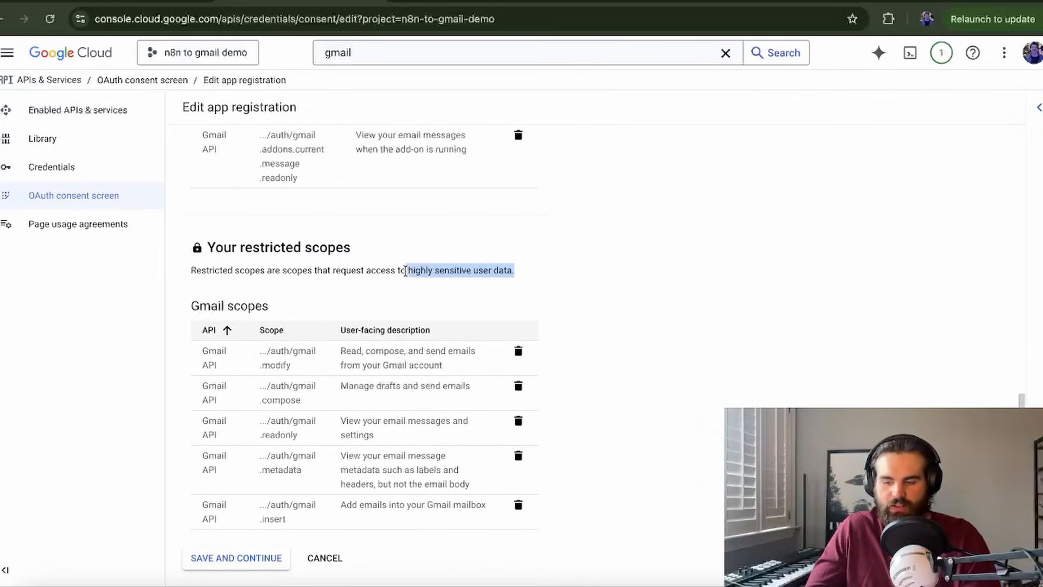
mouse_move(480, 370)
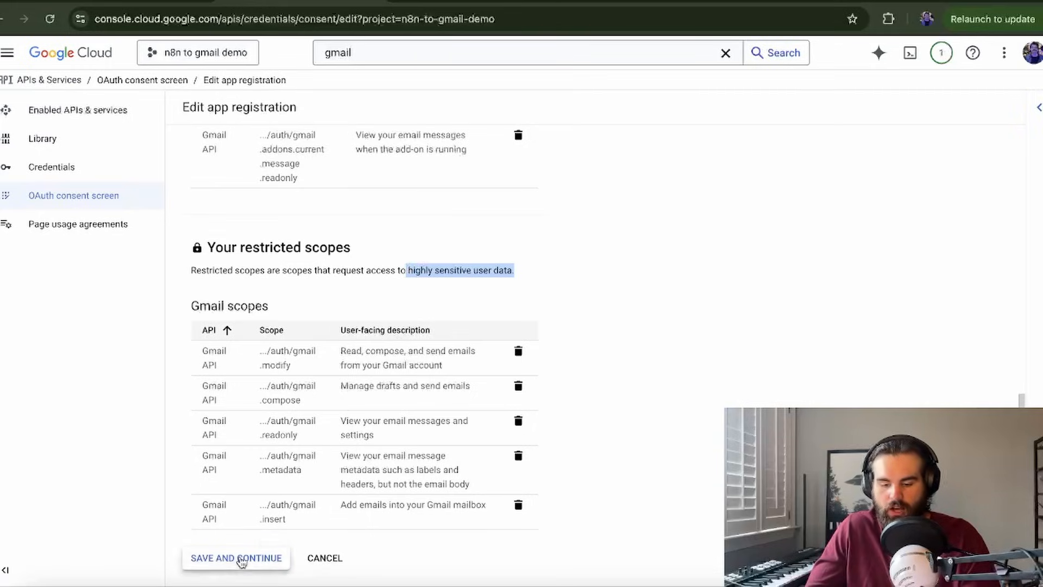
click(235, 557)
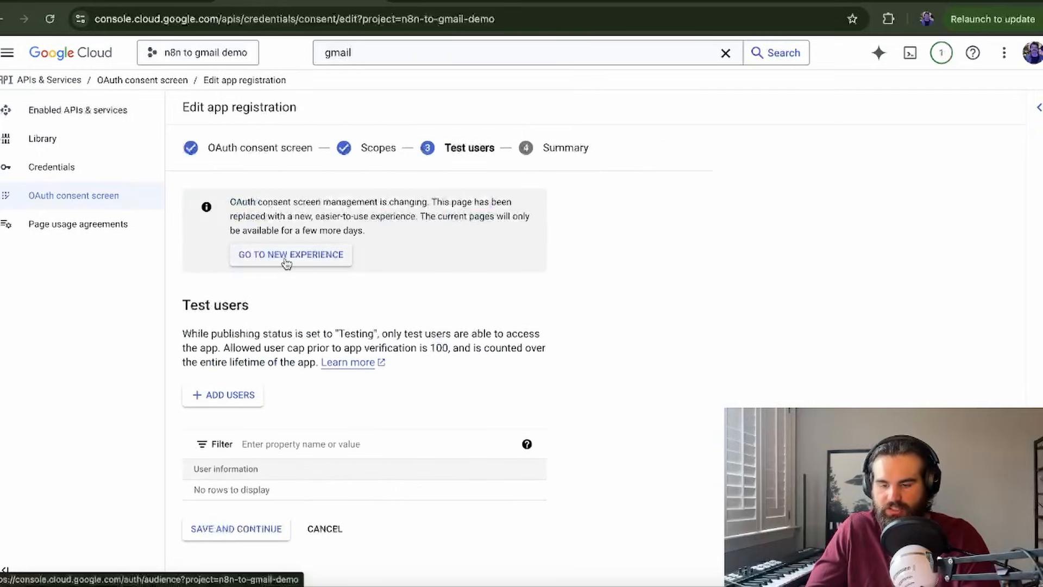
click(222, 394)
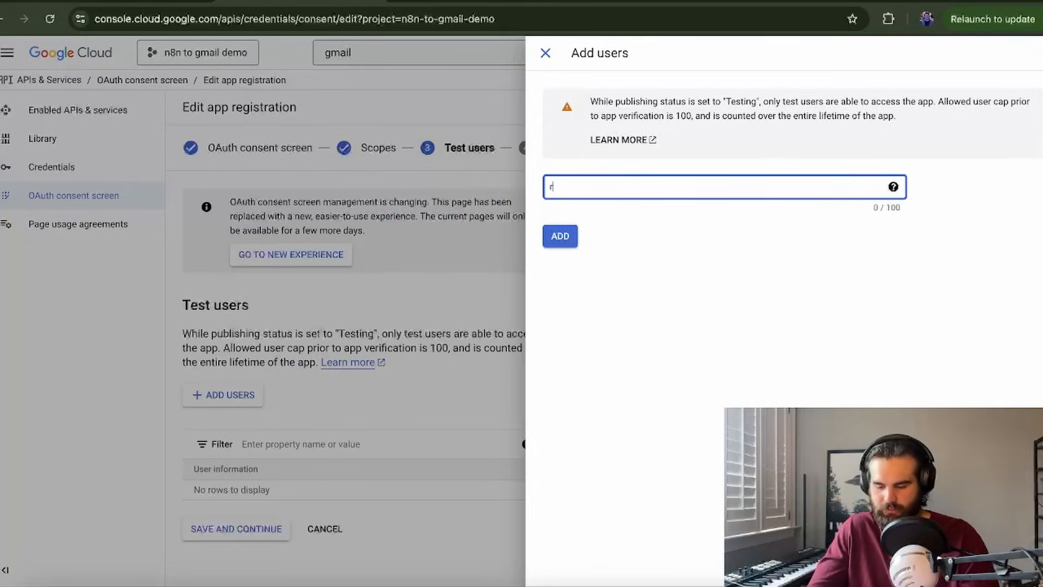
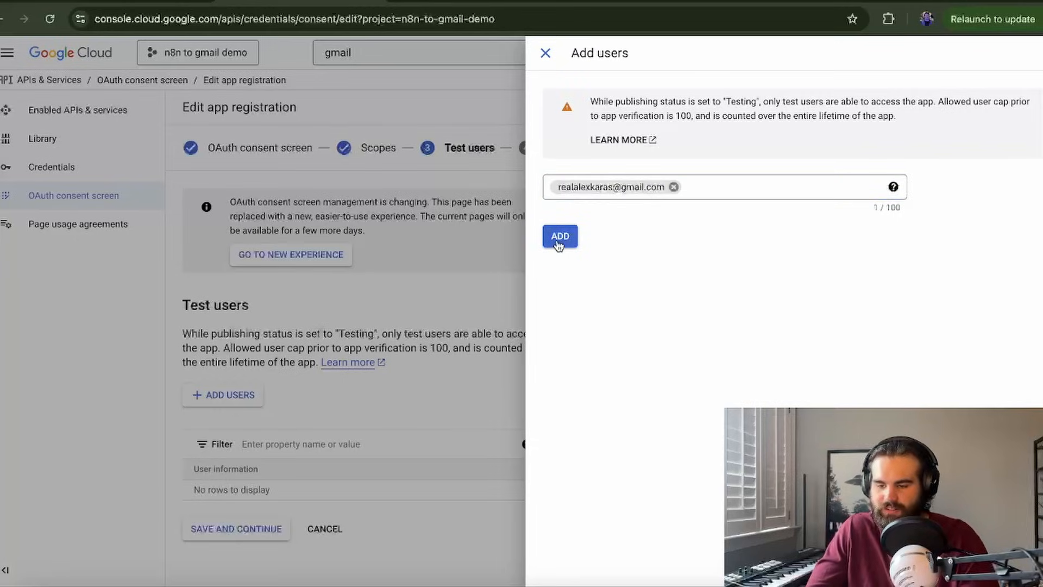
click(559, 235)
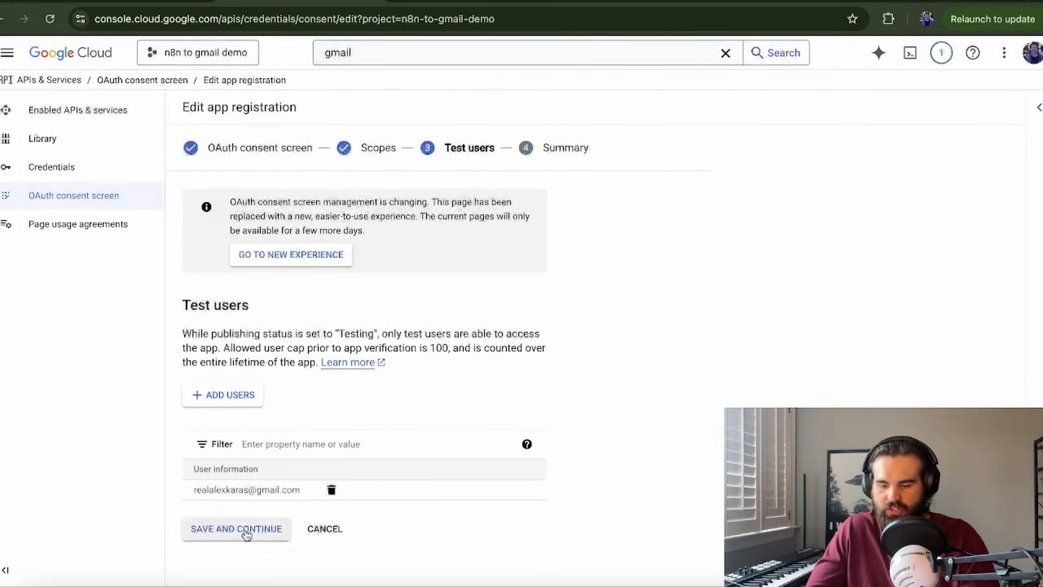
- Save the test users through the Summary and go to the project's Credentials page
click(235, 528)
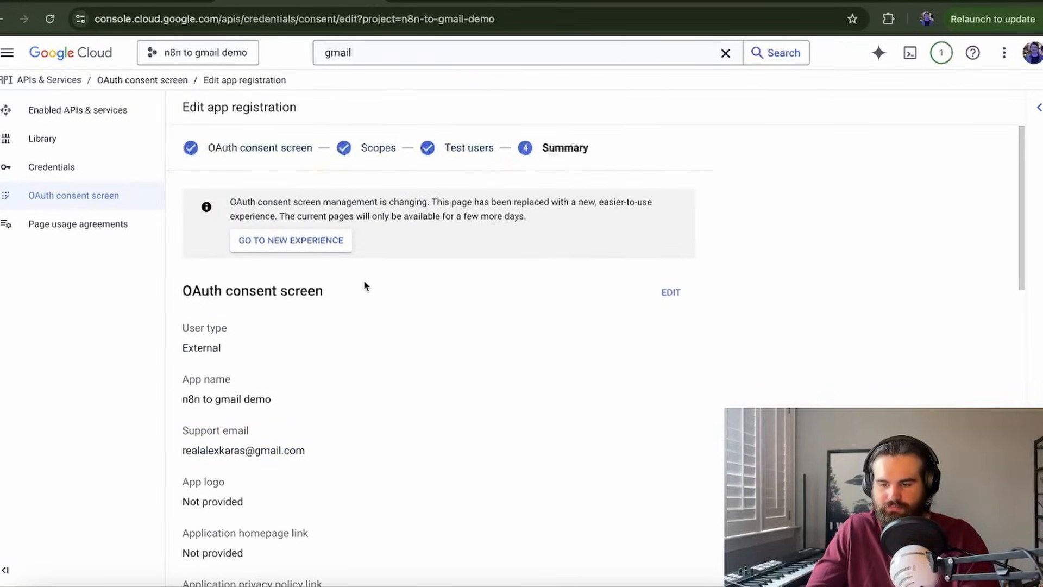
scroll(down, 3)
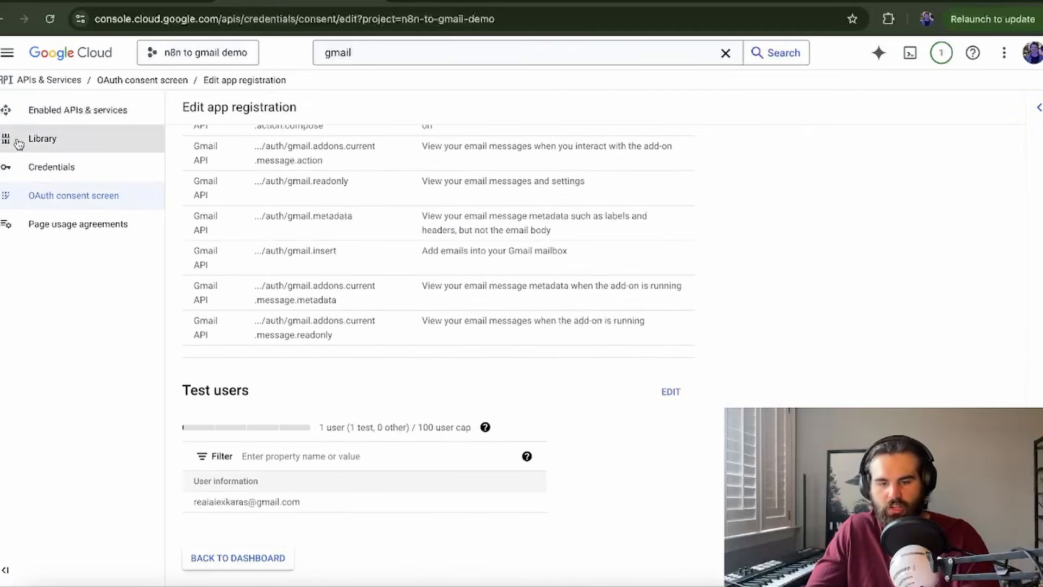
click(51, 166)
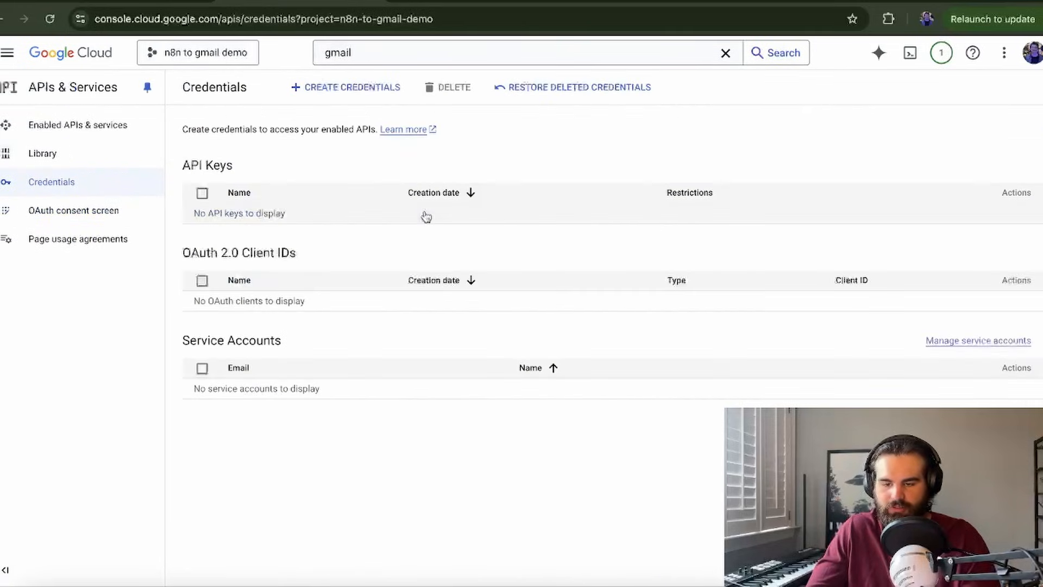
- Create a Web application OAuth client ID with an authorized redirect URI entry for the n8n callback
click(351, 87)
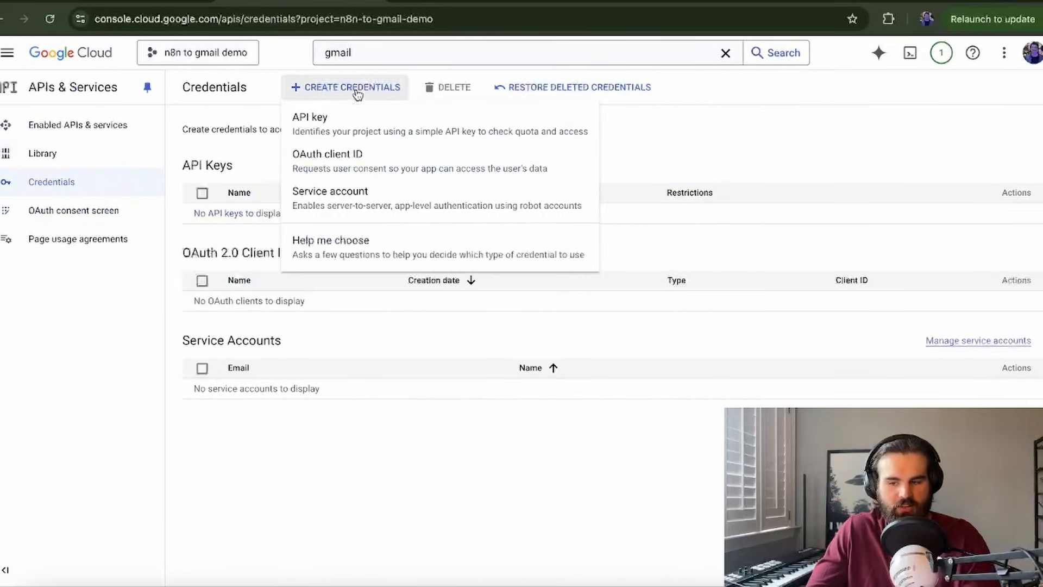
click(326, 161)
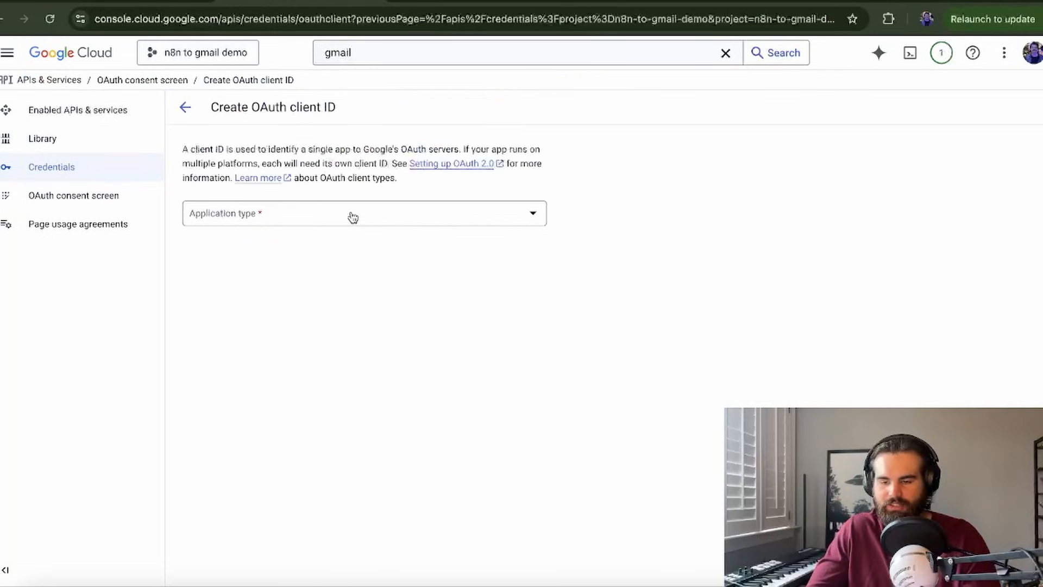
click(364, 213)
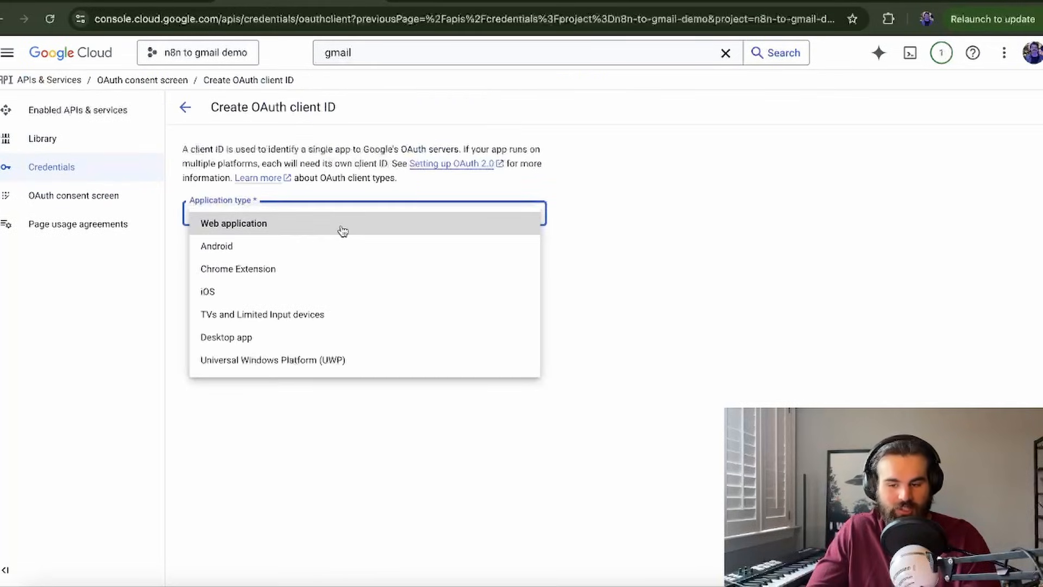
click(234, 223)
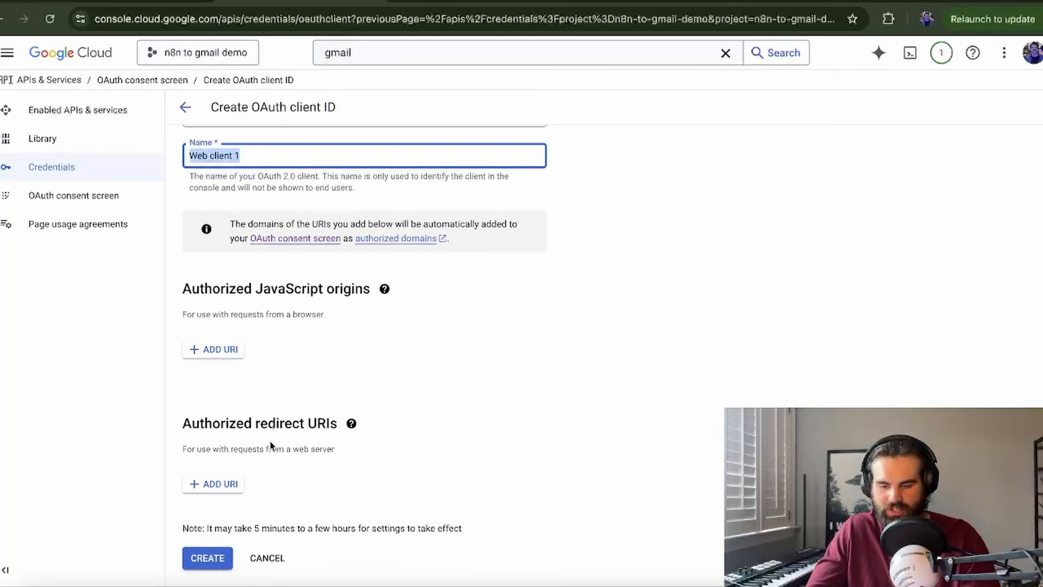
click(213, 483)
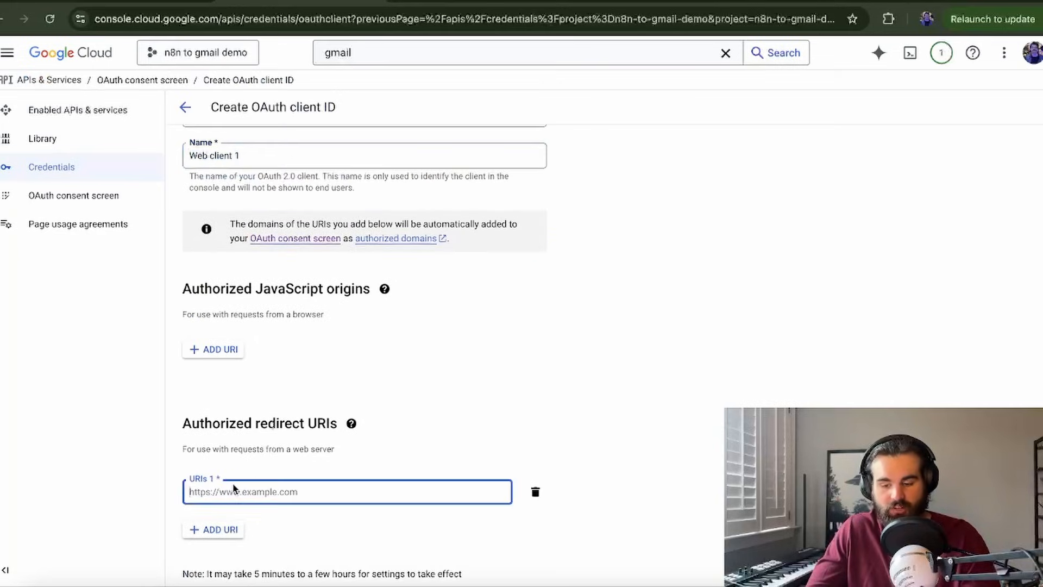
scroll(down, 3)
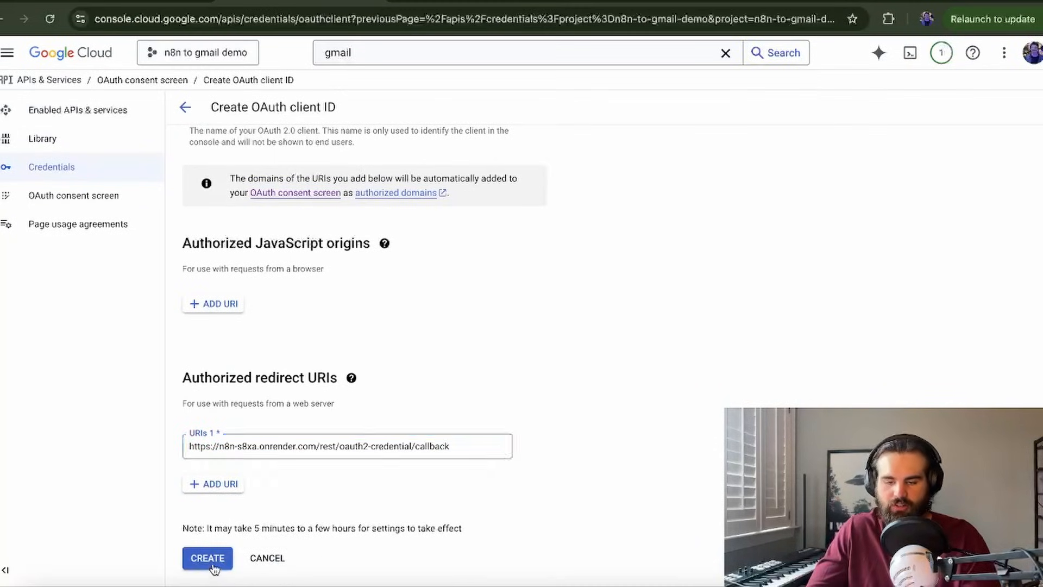
- Create the Web client 1 OAuth client, revealing its client ID and secret
click(206, 557)
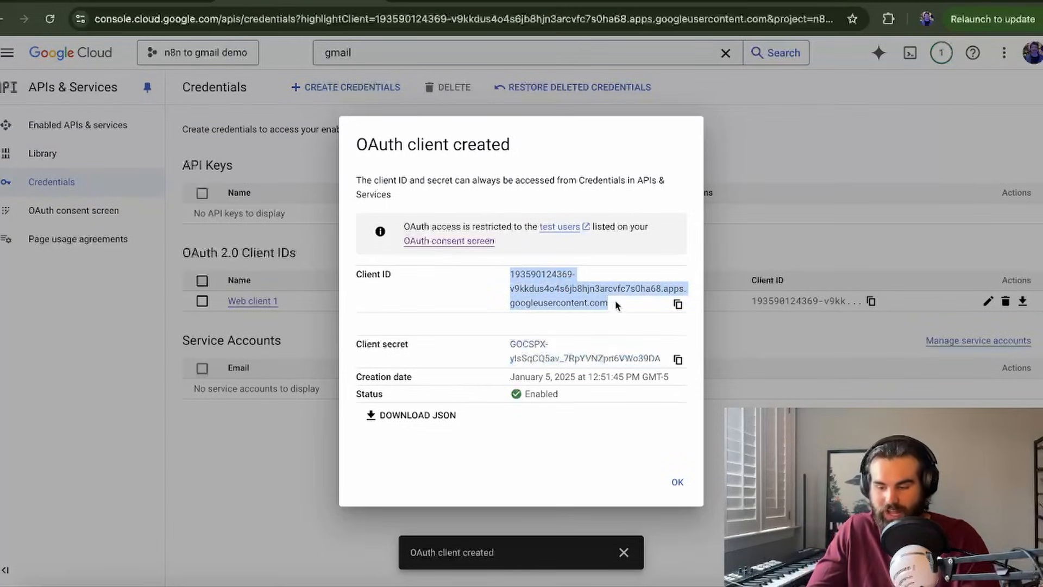
mouse_move(91, 9)
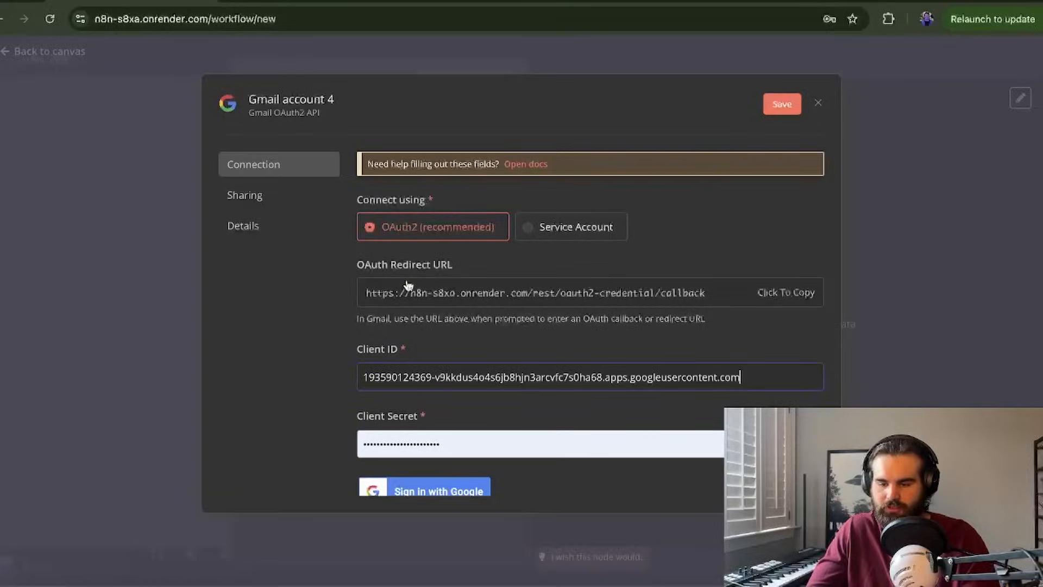
- Save the Gmail account 4 credential, authorize it with Google, and return to the canvas
click(532, 444)
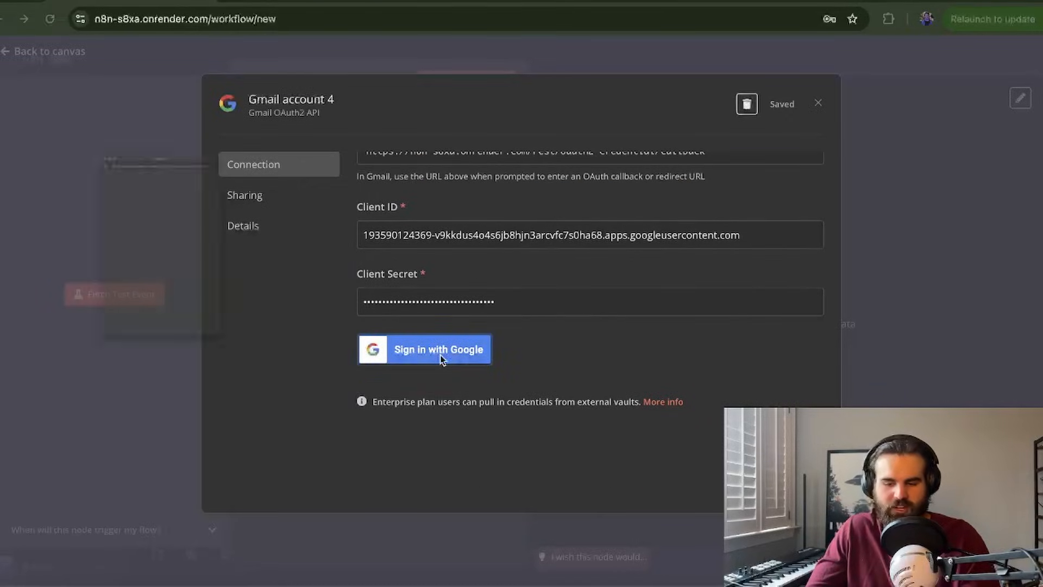
click(424, 349)
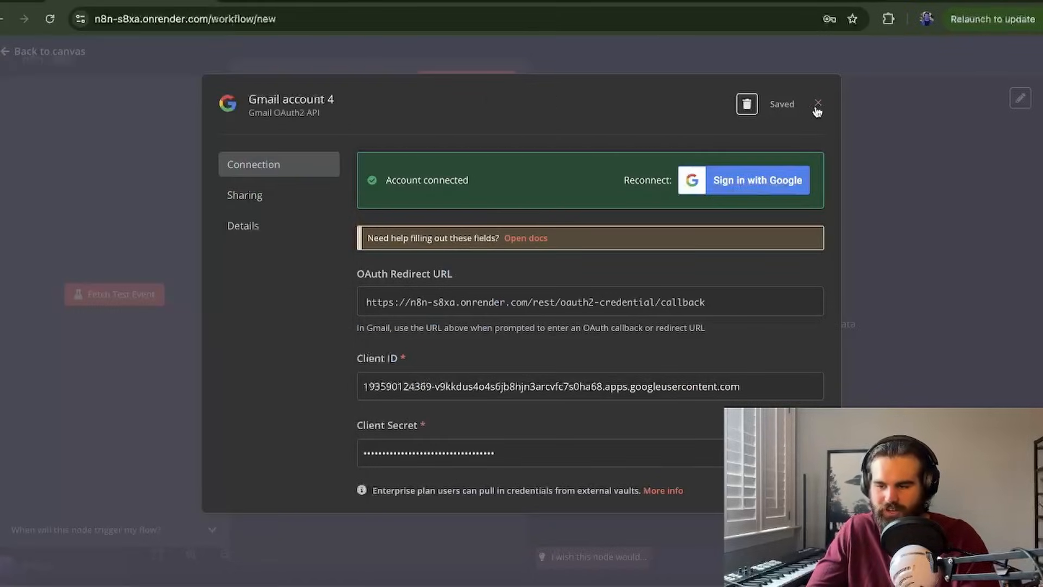
click(818, 103)
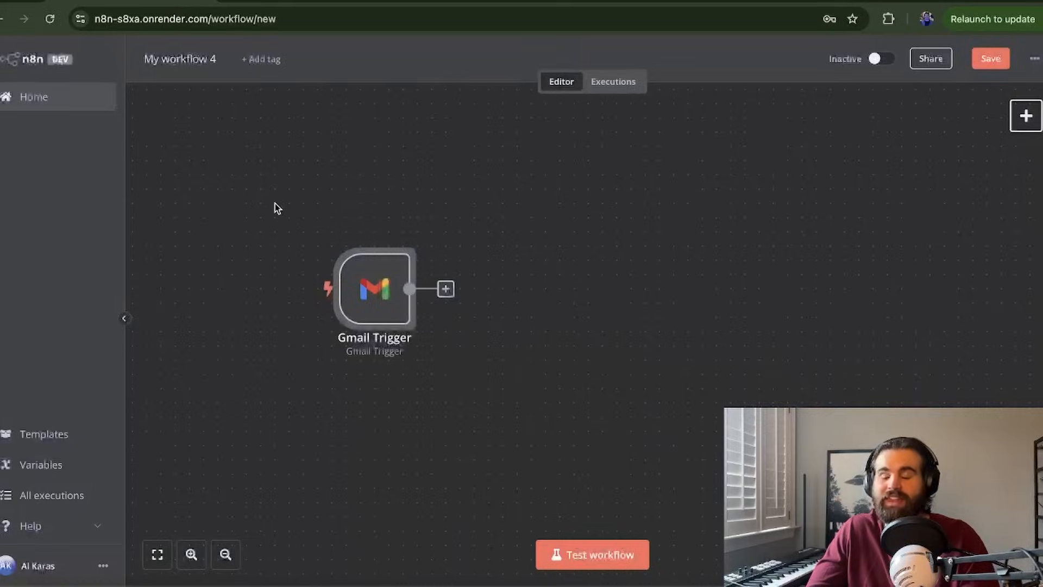